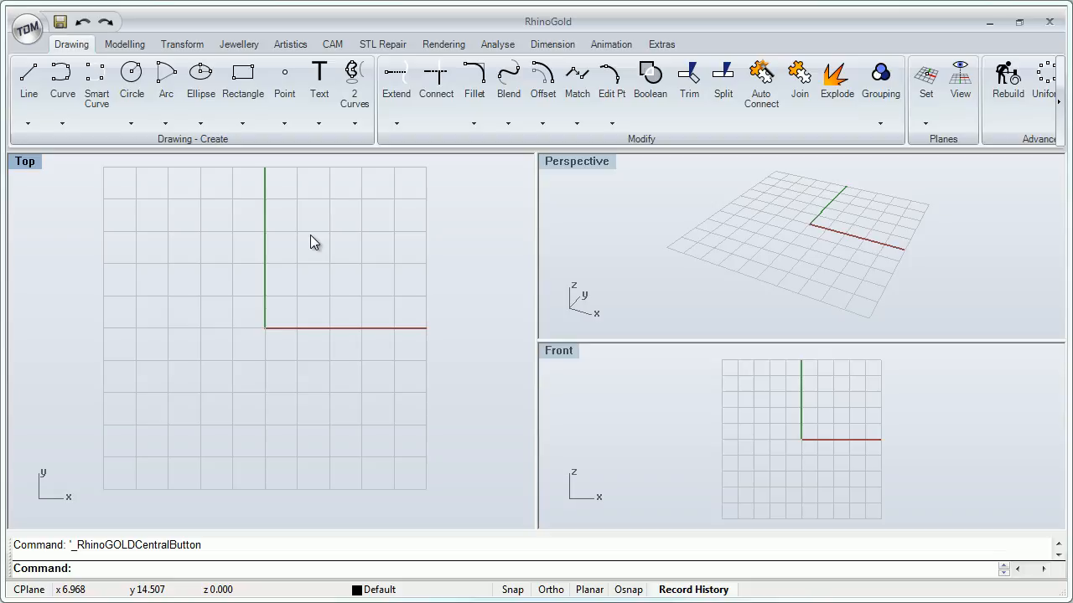
{"action": "mouse_move", "coordinate": [189, 292]}
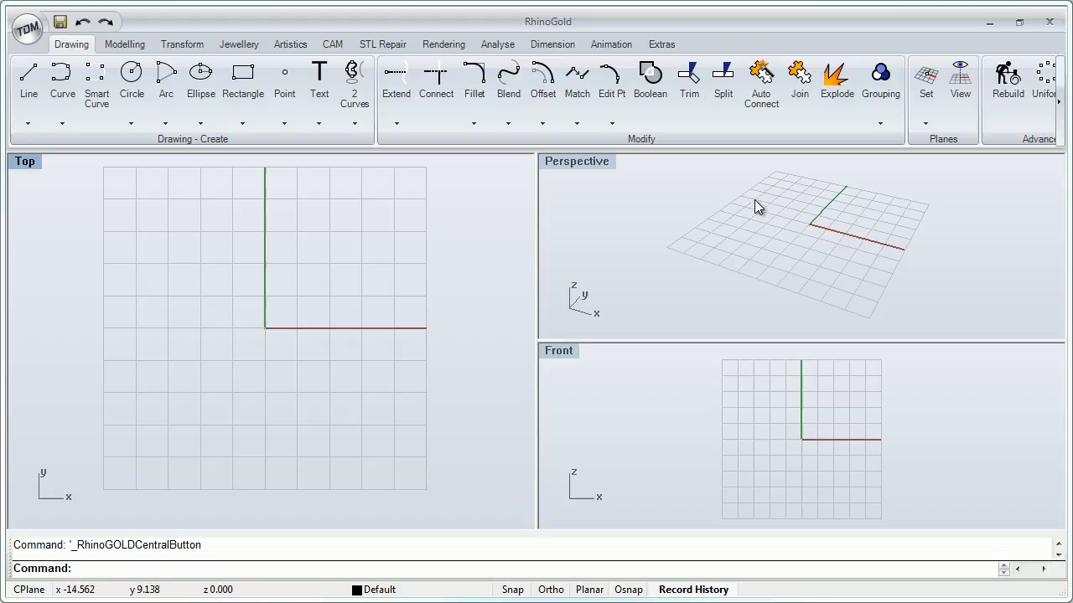
{"action": "mouse_move", "coordinate": [142, 219]}
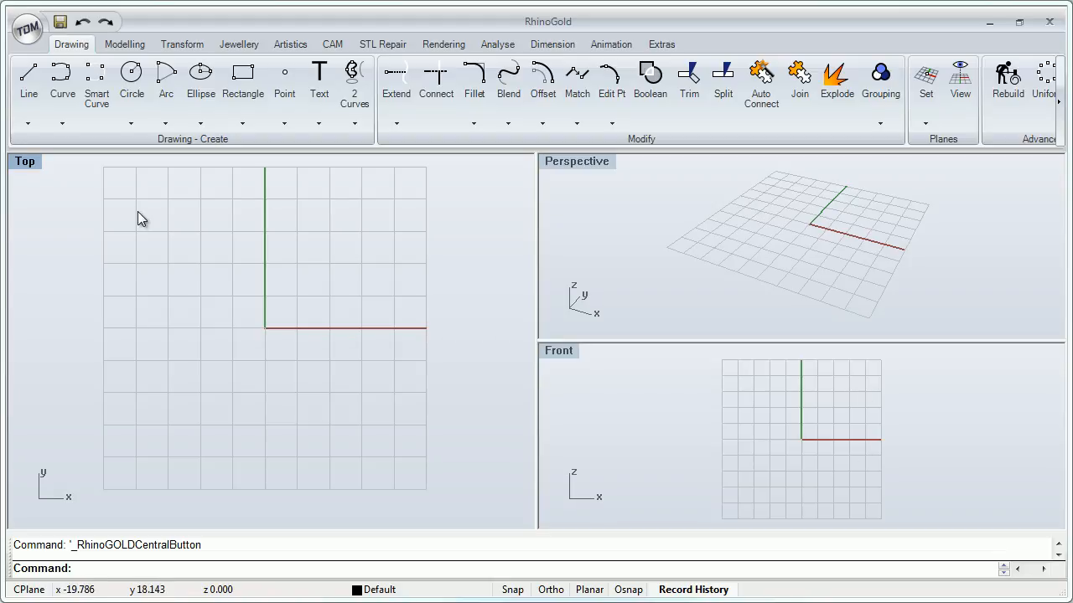
Open the Browser explorer panel from the application menu to list the Untitled document.
{"action": "left_click", "coordinate": [27, 29]}
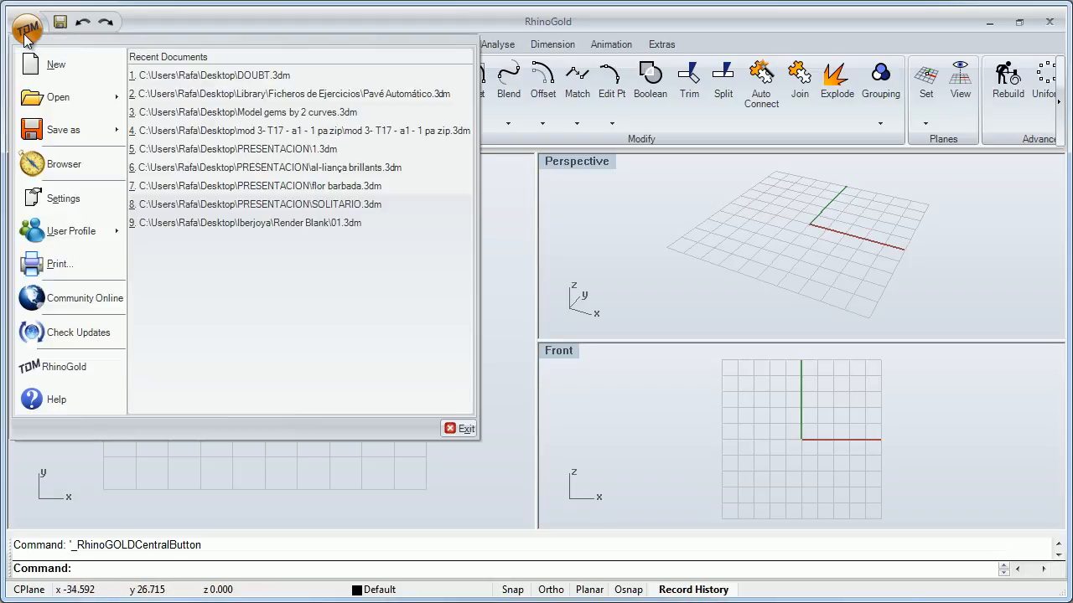
{"action": "mouse_move", "coordinate": [64, 163]}
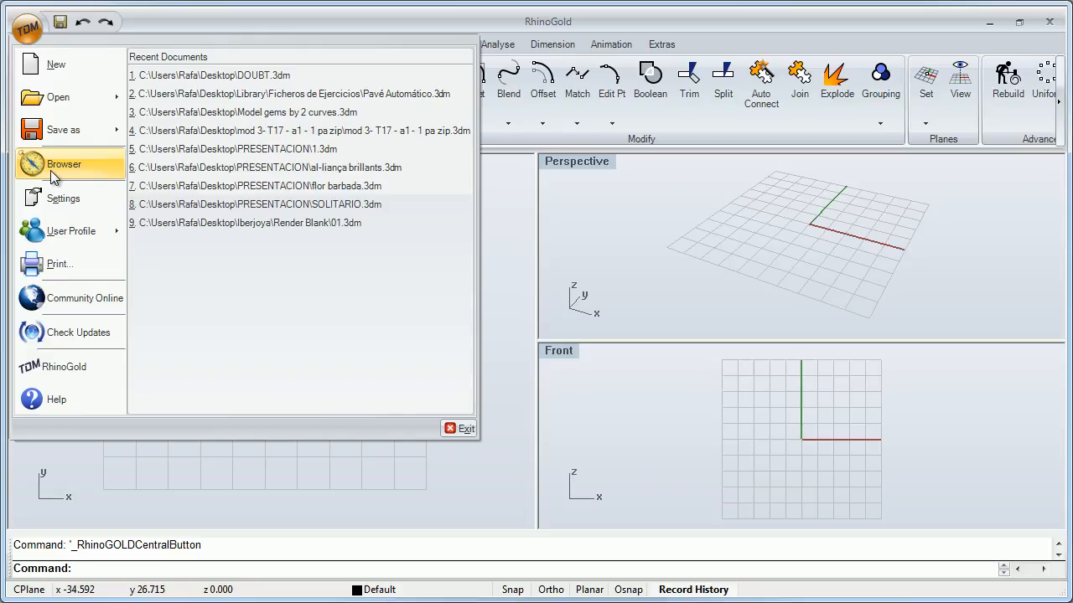
{"action": "left_click", "coordinate": [64, 163]}
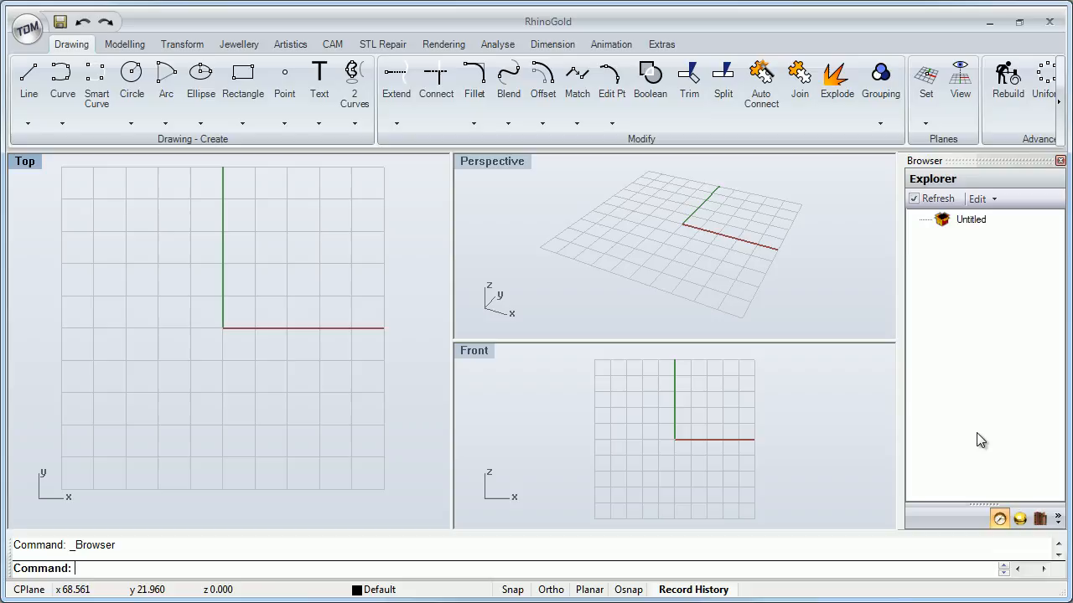
{"action": "mouse_move", "coordinate": [289, 267]}
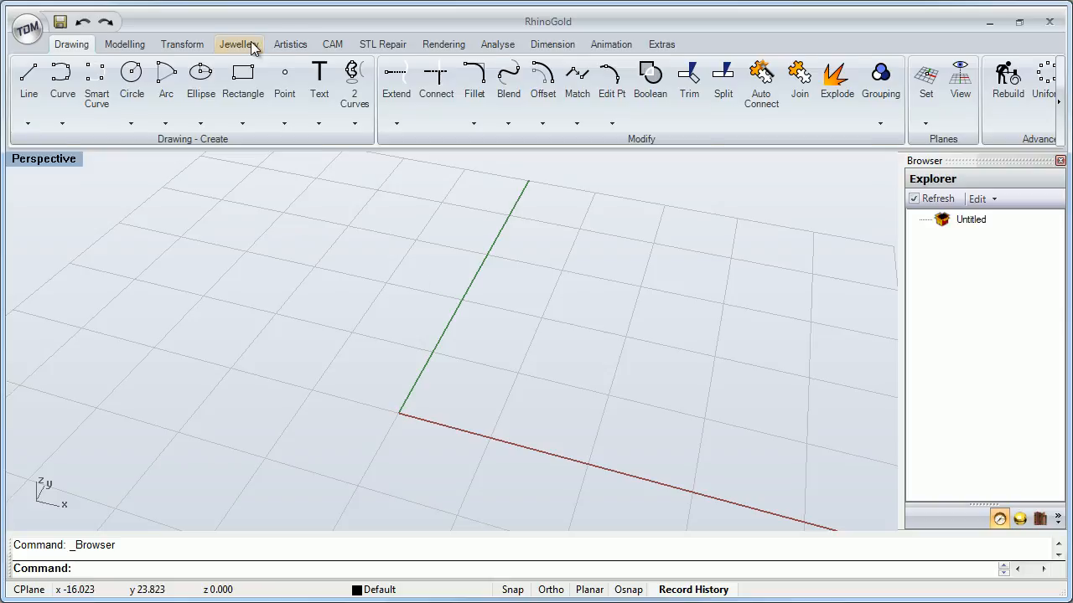
Use Gem Studio on the Jewellery tab to place a 6 mm round diamond at the origin.
{"action": "left_click", "coordinate": [104, 80]}
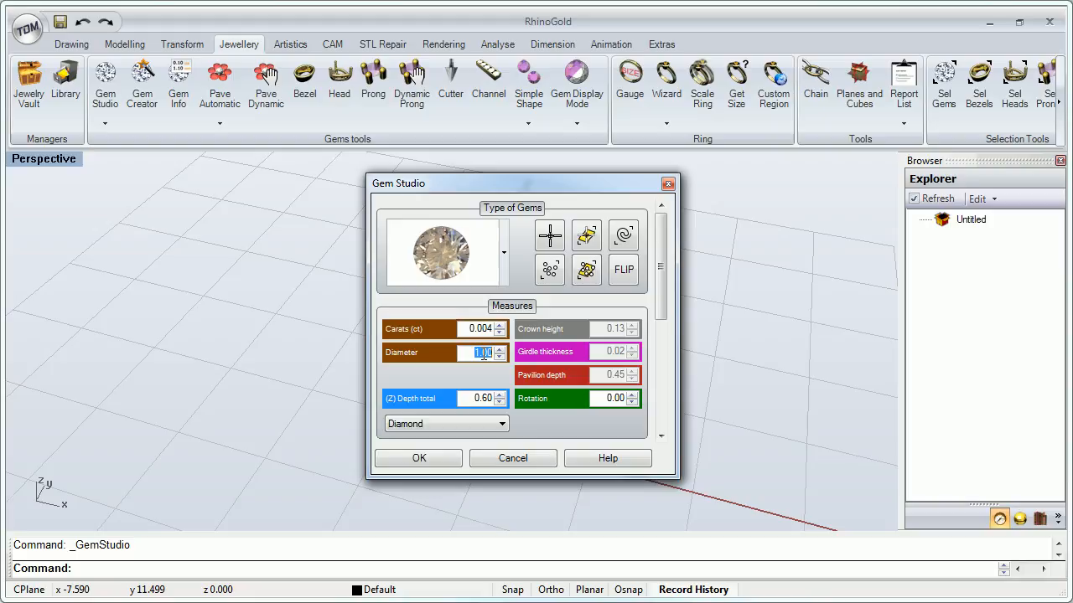
{"action": "type", "text": "6"}
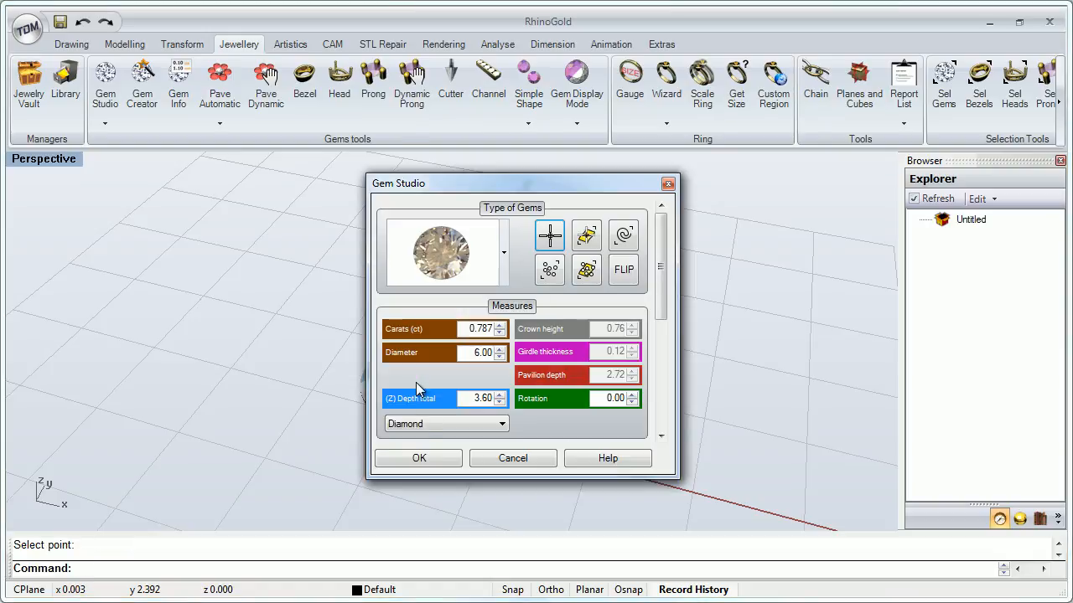
{"action": "left_click", "coordinate": [419, 458]}
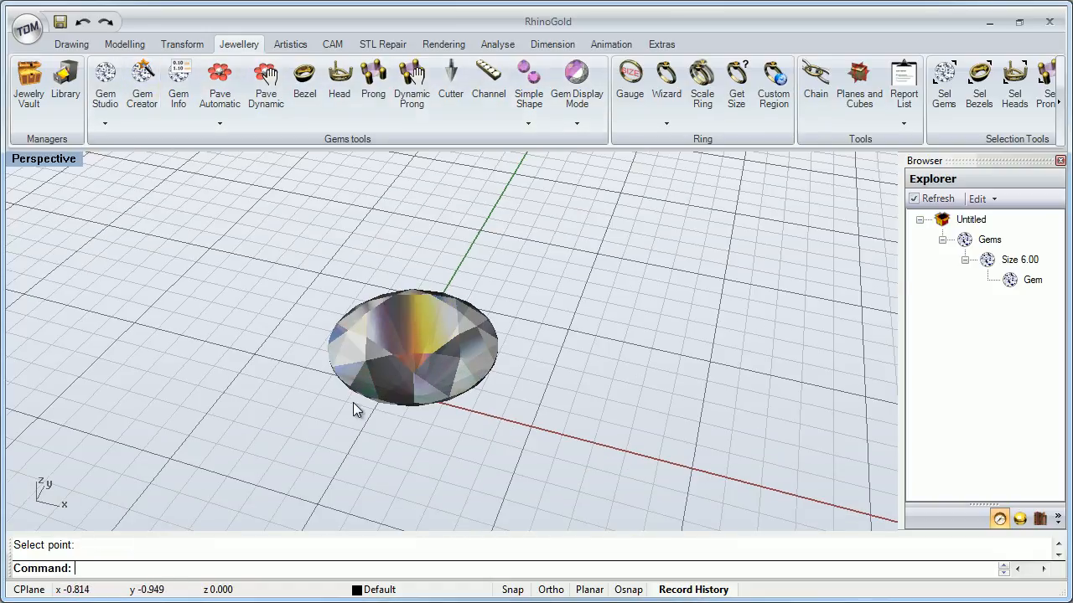
{"action": "mouse_move", "coordinate": [1023, 319]}
{"action": "type", "text": "3"}
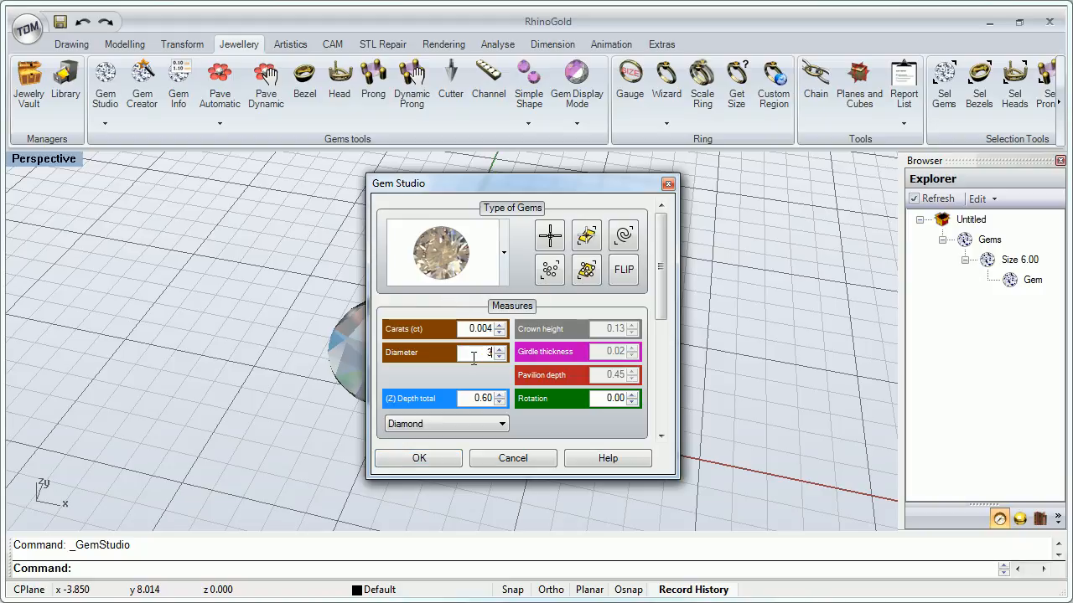
Place three 3 mm round diamonds next to the large gem.
{"action": "left_click", "coordinate": [418, 457]}
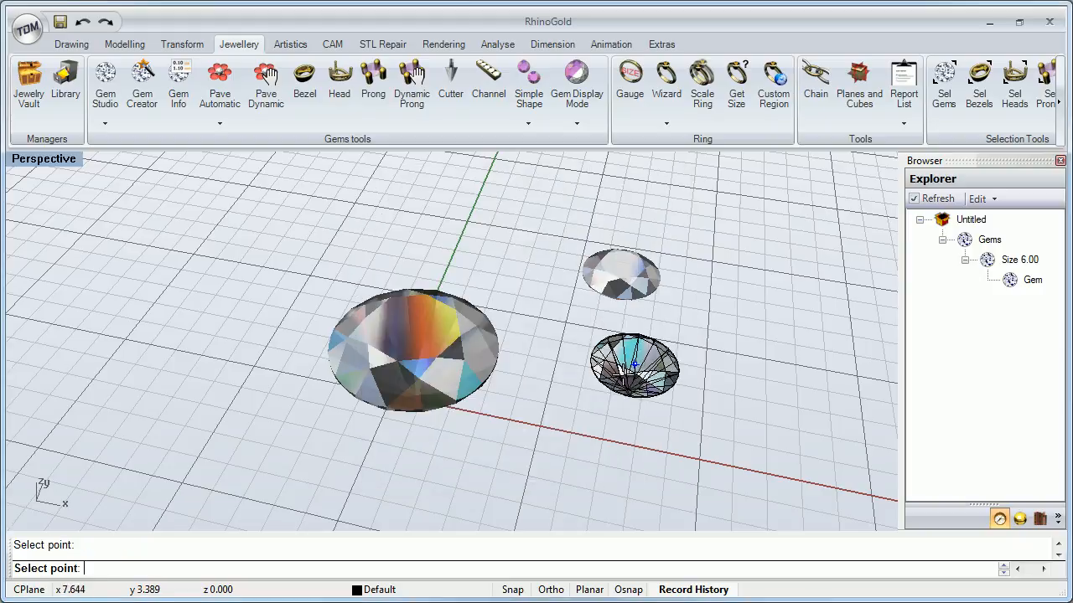
{"action": "left_click", "coordinate": [104, 79]}
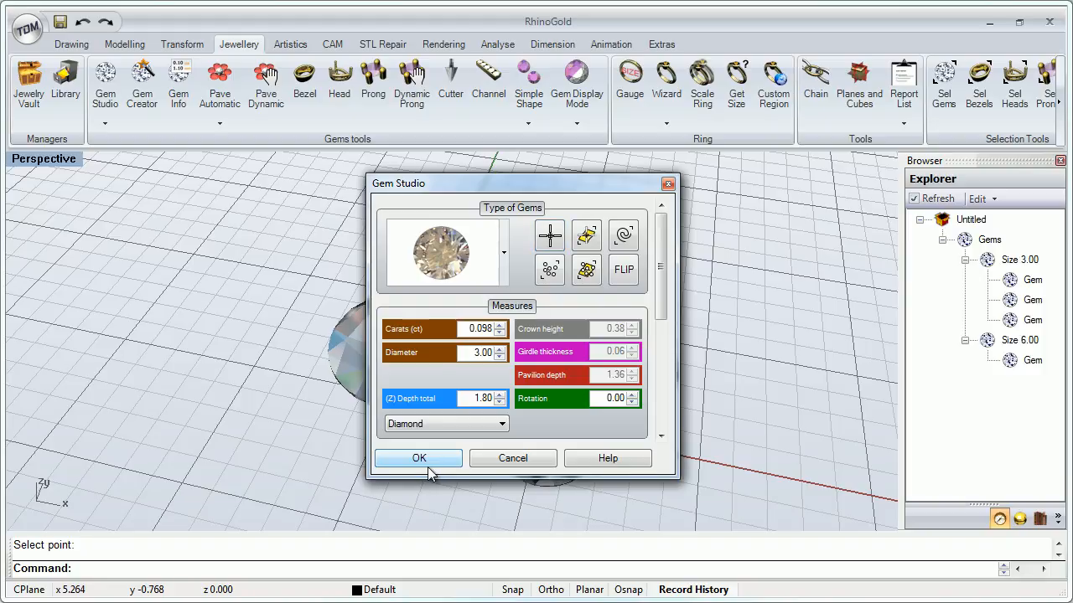
{"action": "left_click", "coordinate": [418, 459]}
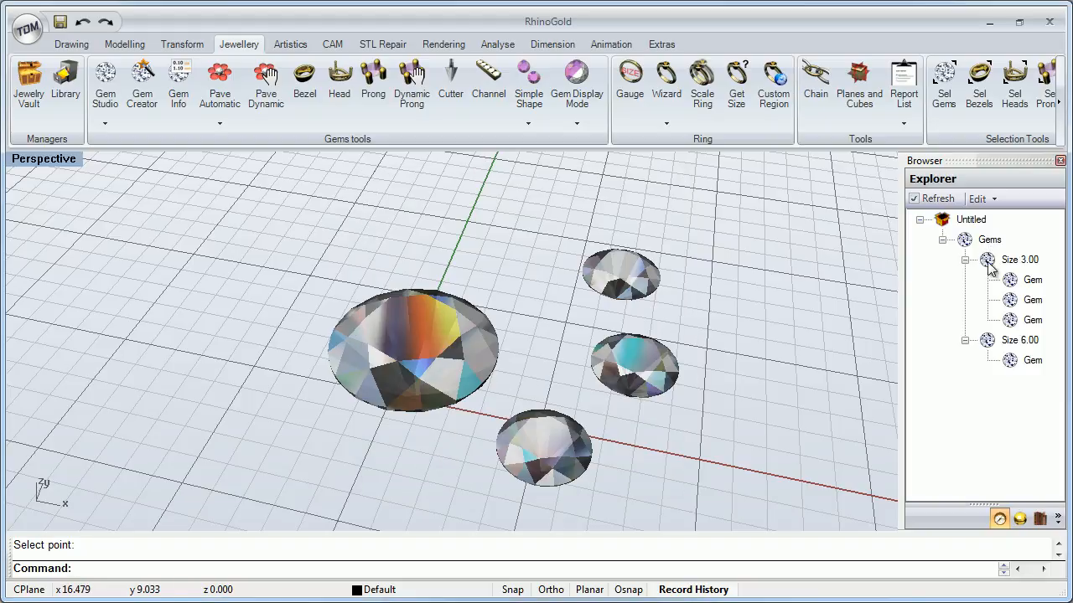
Select the Size 3.00 gems in the Browser tree and delete them.
{"action": "left_click", "coordinate": [989, 240]}
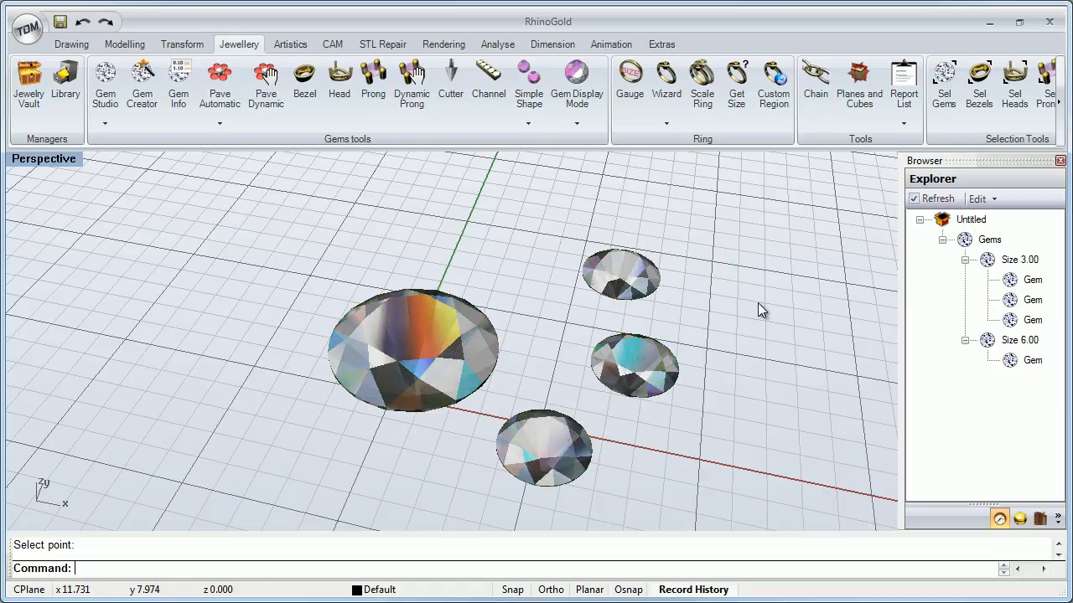
{"action": "left_click", "coordinate": [1020, 260]}
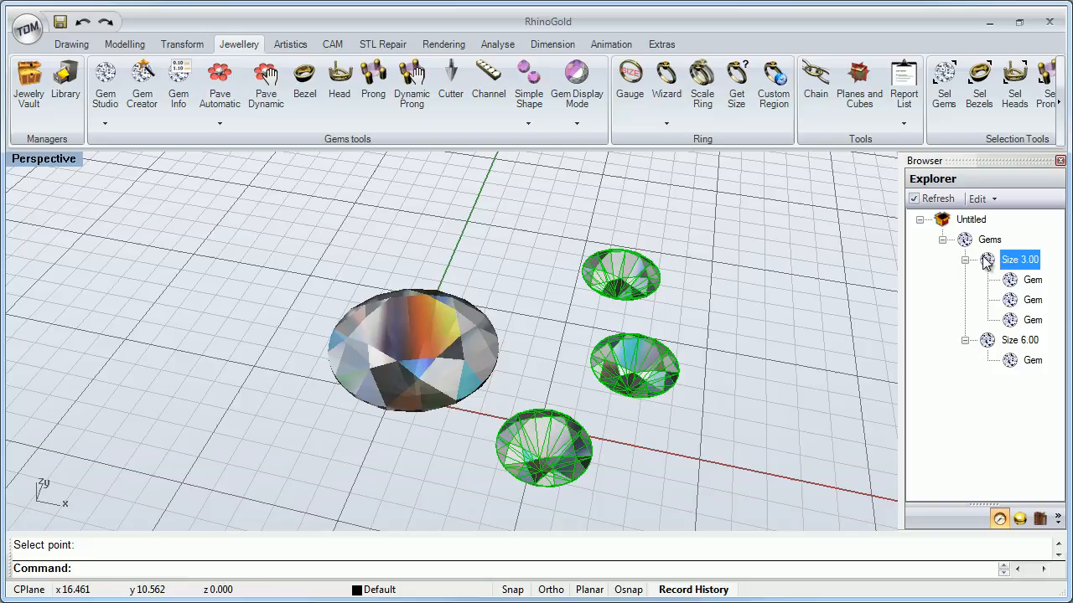
{"action": "left_click", "coordinate": [1020, 339]}
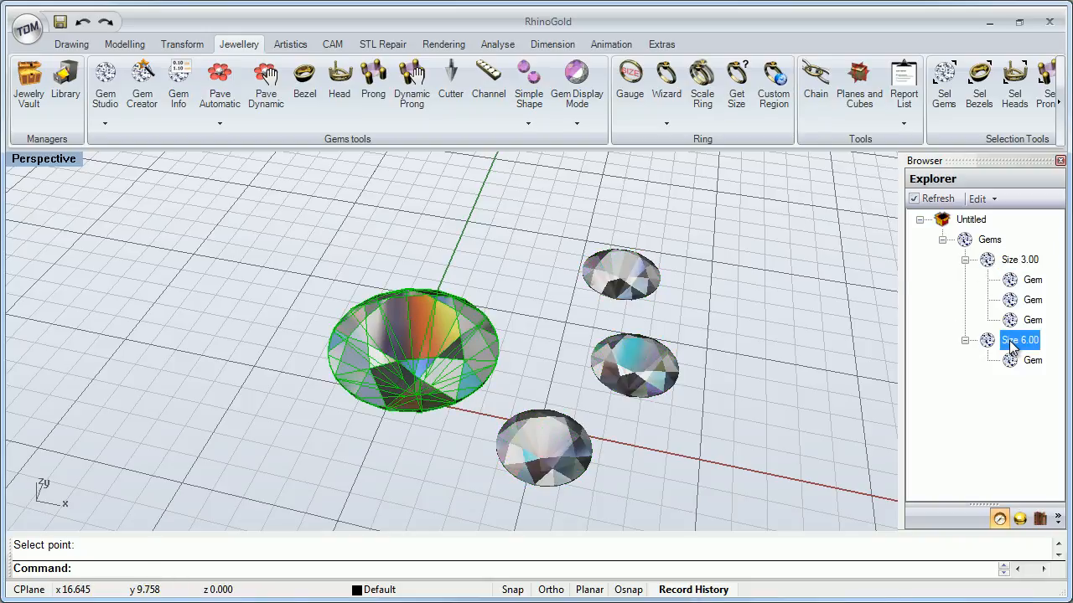
{"action": "left_click", "coordinate": [1020, 259]}
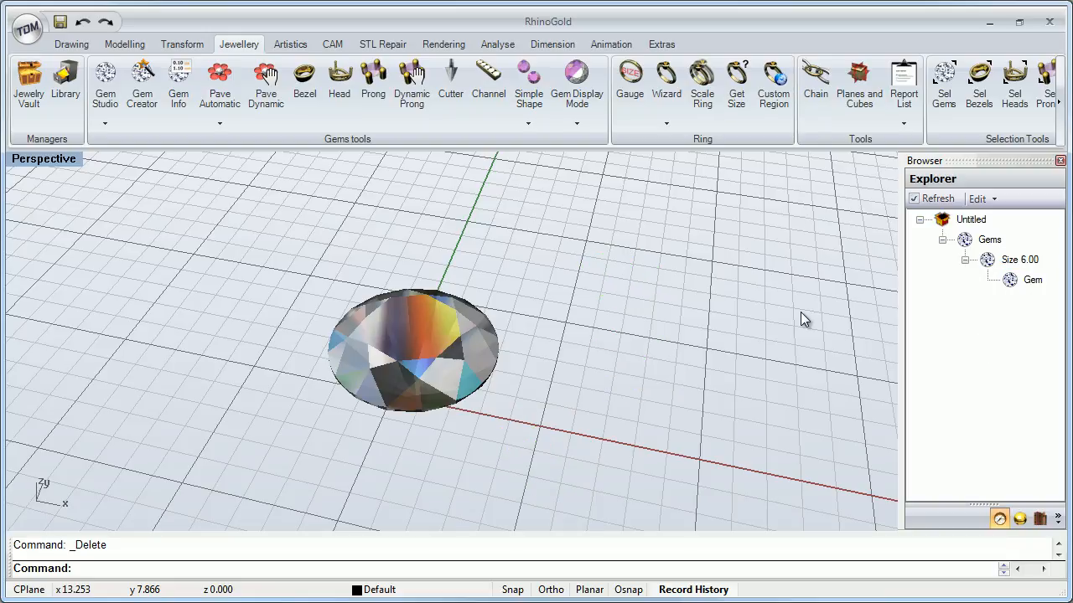
{"action": "mouse_move", "coordinate": [459, 269]}
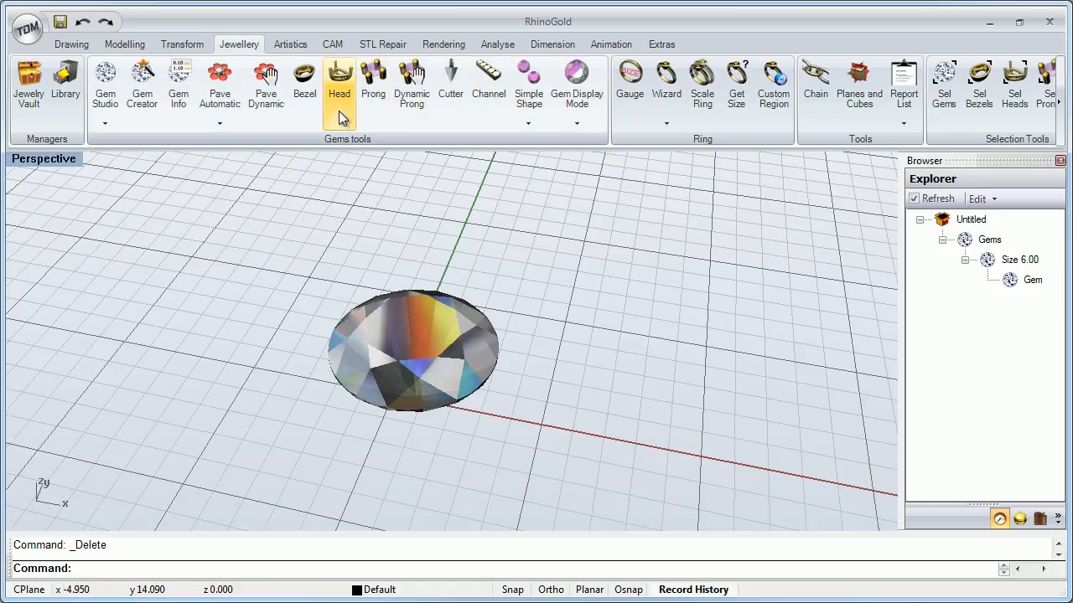
Add a four-prong head to the 6 mm gem: prong diameters 1.00/1.00/0.60, tip scale 0.90.
{"action": "left_click", "coordinate": [339, 84]}
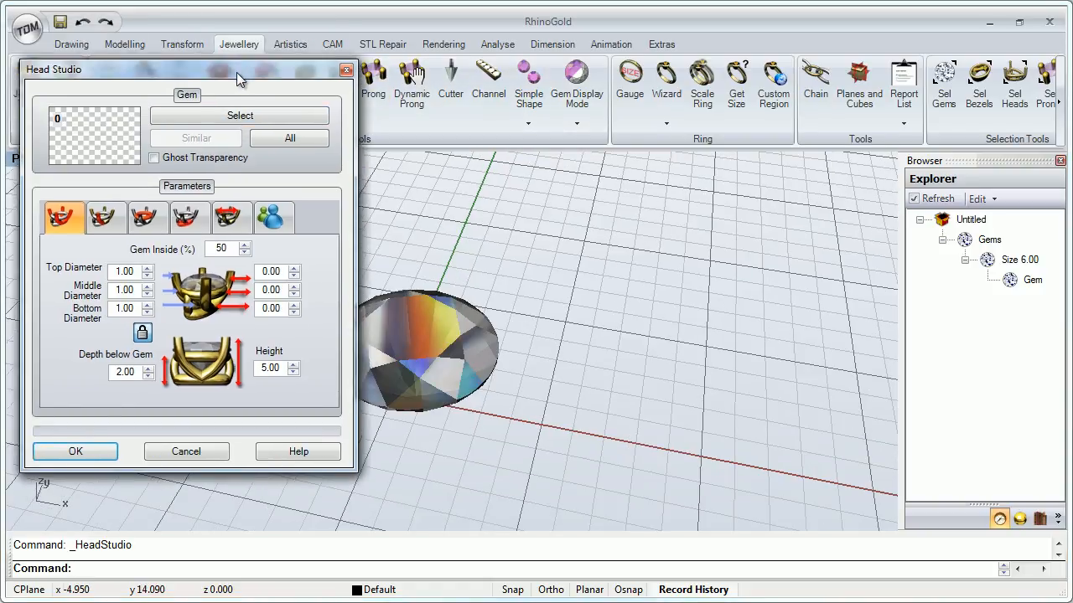
{"action": "left_click", "coordinate": [240, 116]}
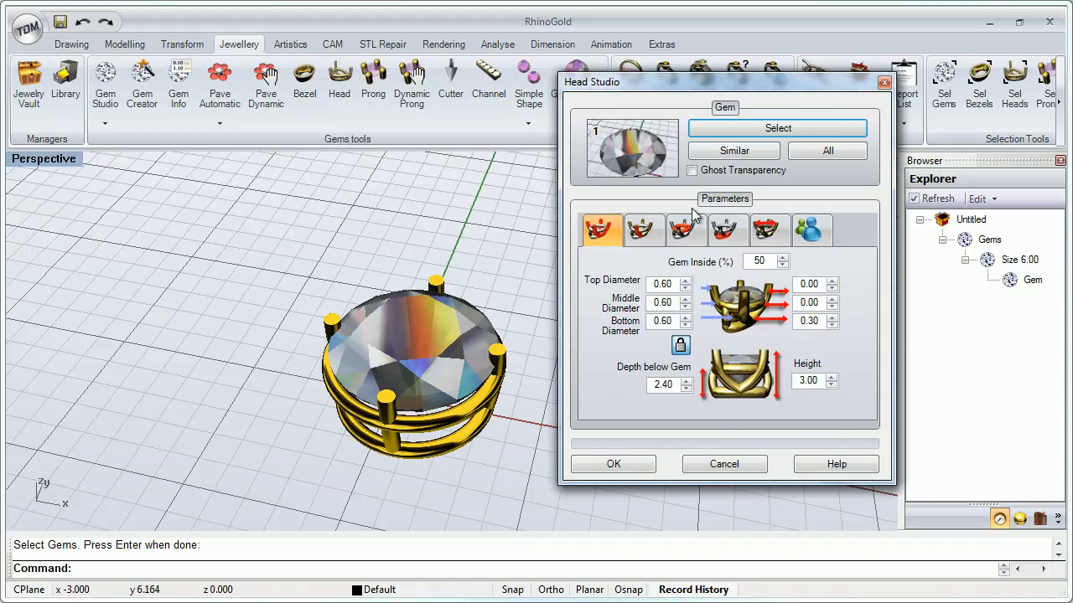
{"action": "left_click", "coordinate": [643, 230]}
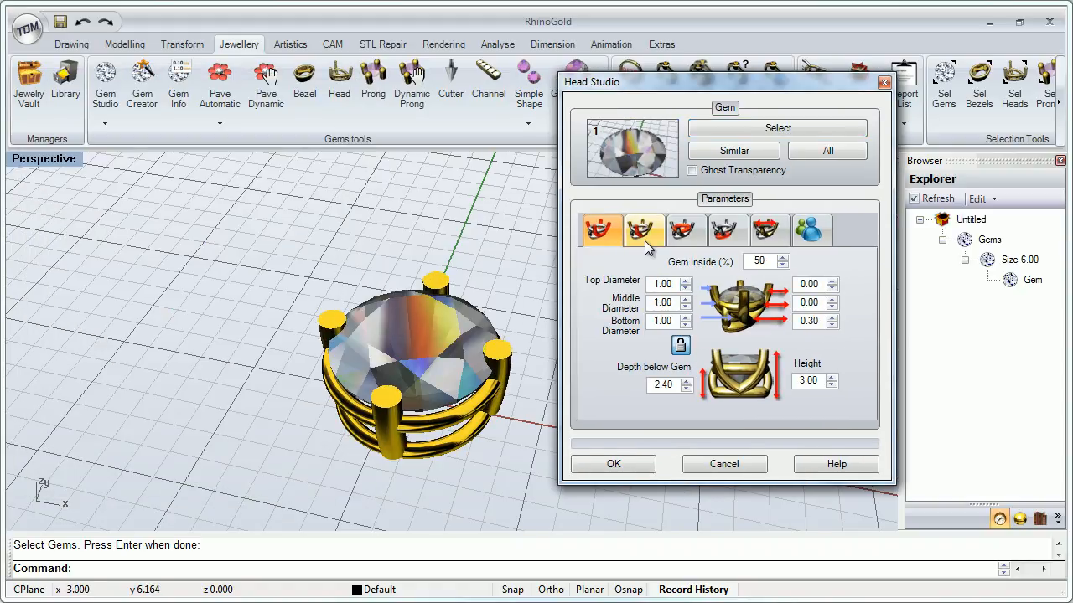
{"action": "left_click", "coordinate": [686, 231]}
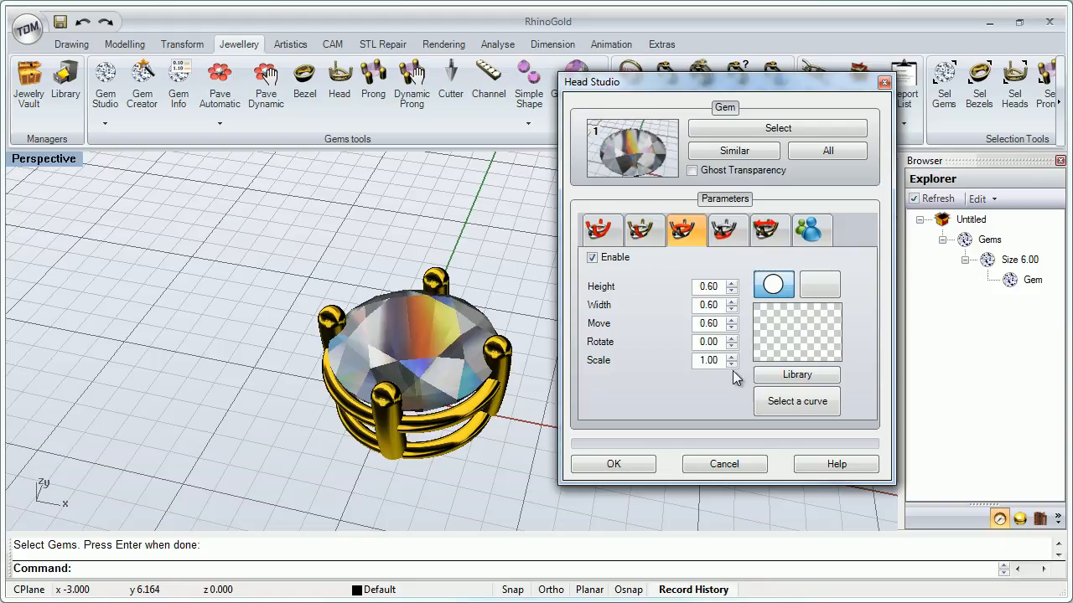
{"action": "left_click", "coordinate": [730, 364]}
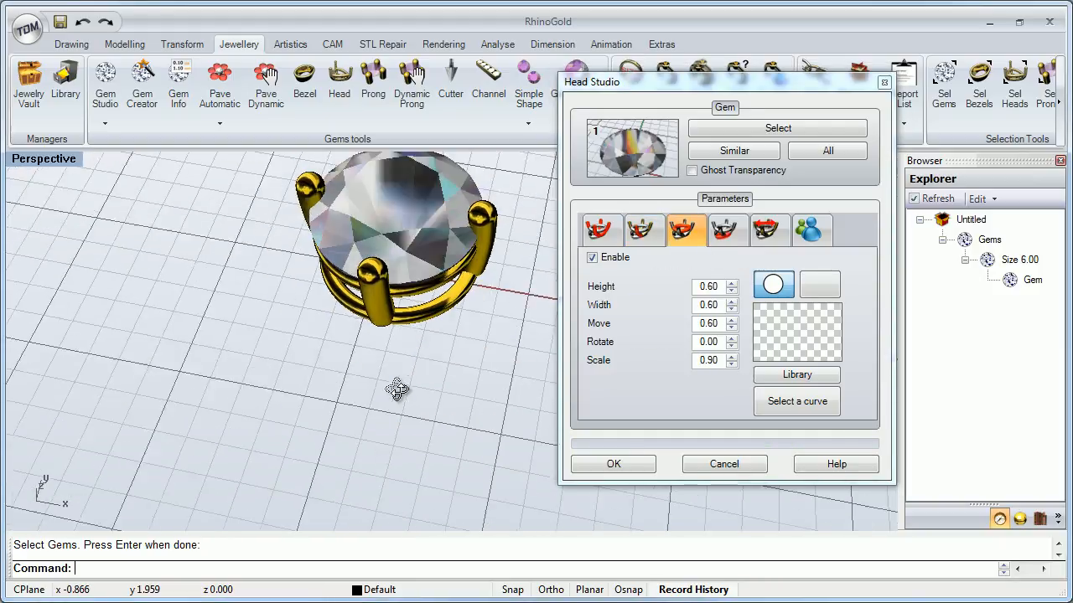
{"action": "left_click", "coordinate": [600, 229]}
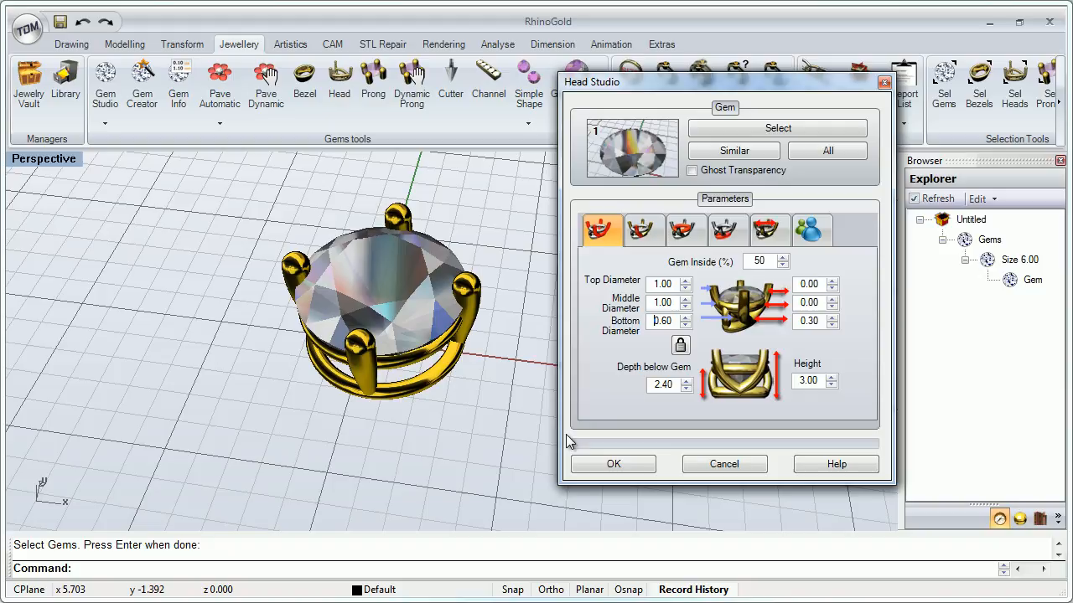
{"action": "left_click", "coordinate": [612, 464]}
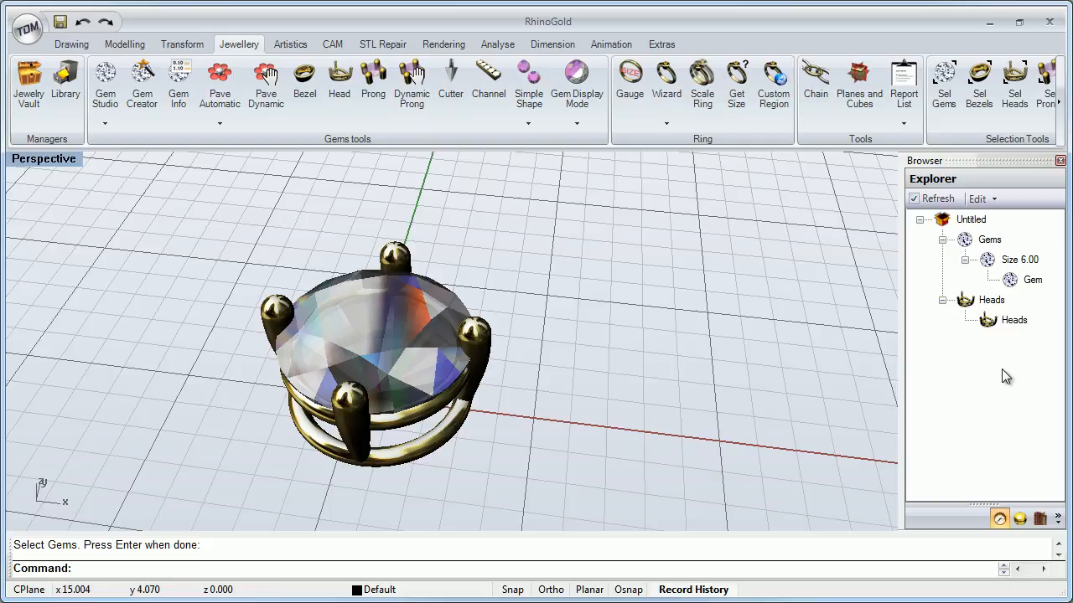
{"action": "mouse_move", "coordinate": [724, 347]}
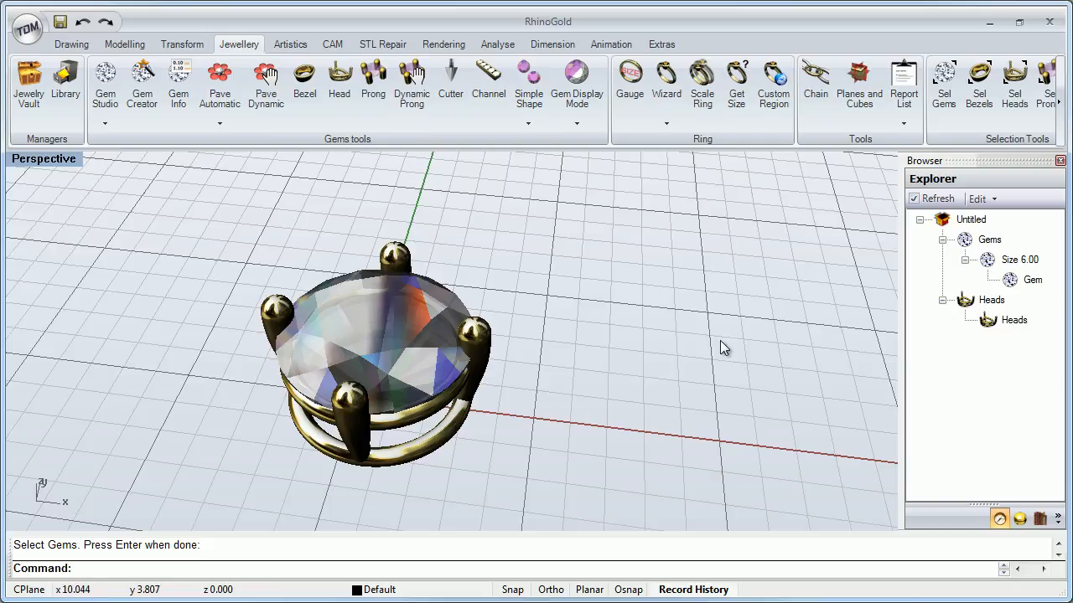
Select the Heads node in the Browser and reopen it in Head Studio.
{"action": "left_click", "coordinate": [1014, 320]}
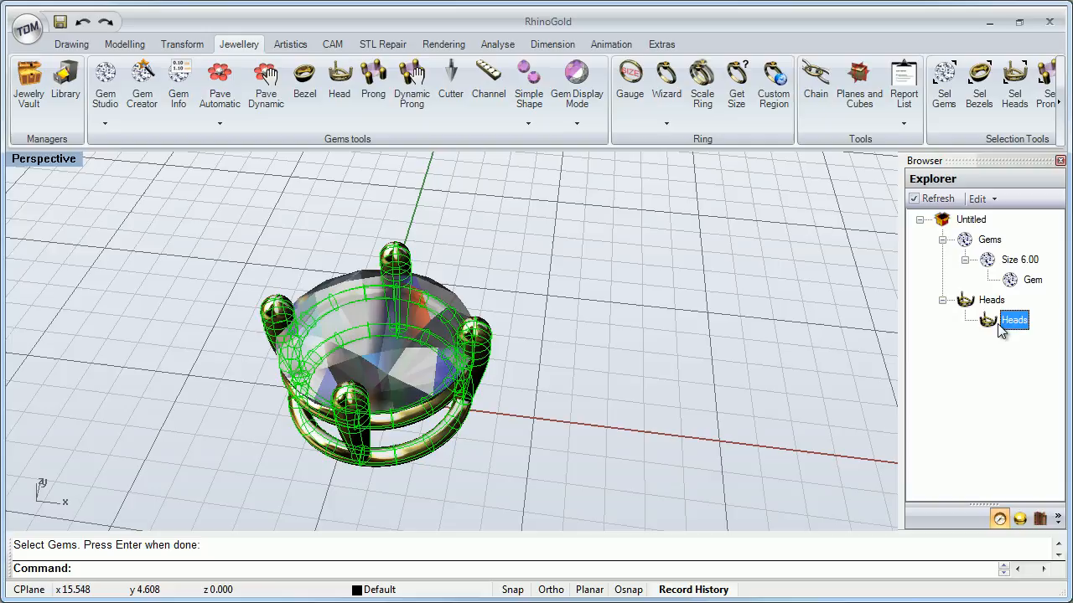
{"action": "double_click", "coordinate": [1013, 320]}
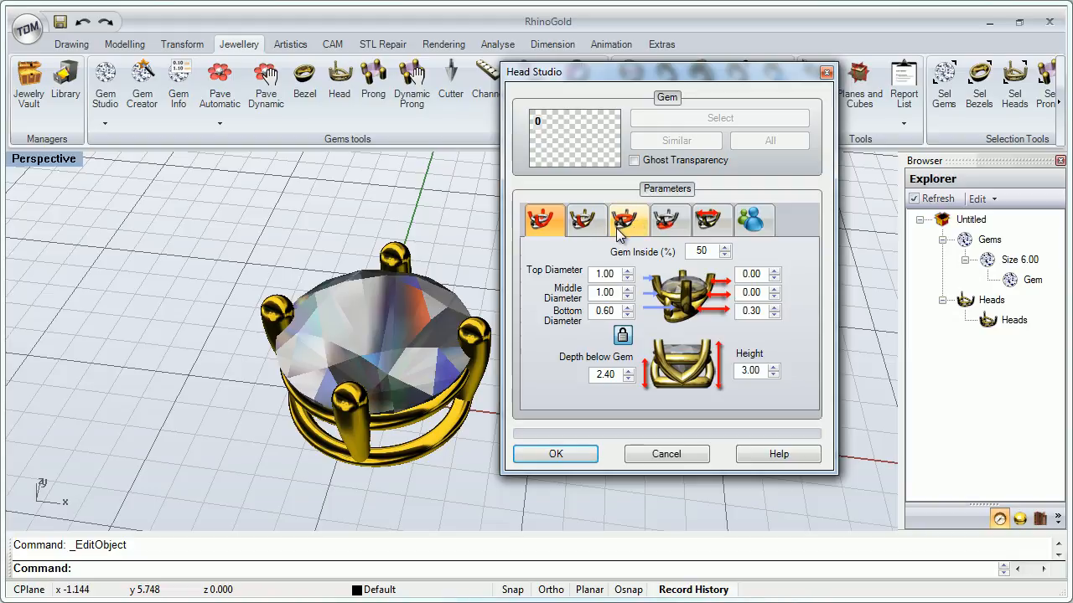
On the Prongs tab, preview six prongs, then return to four.
{"action": "left_click", "coordinate": [586, 219]}
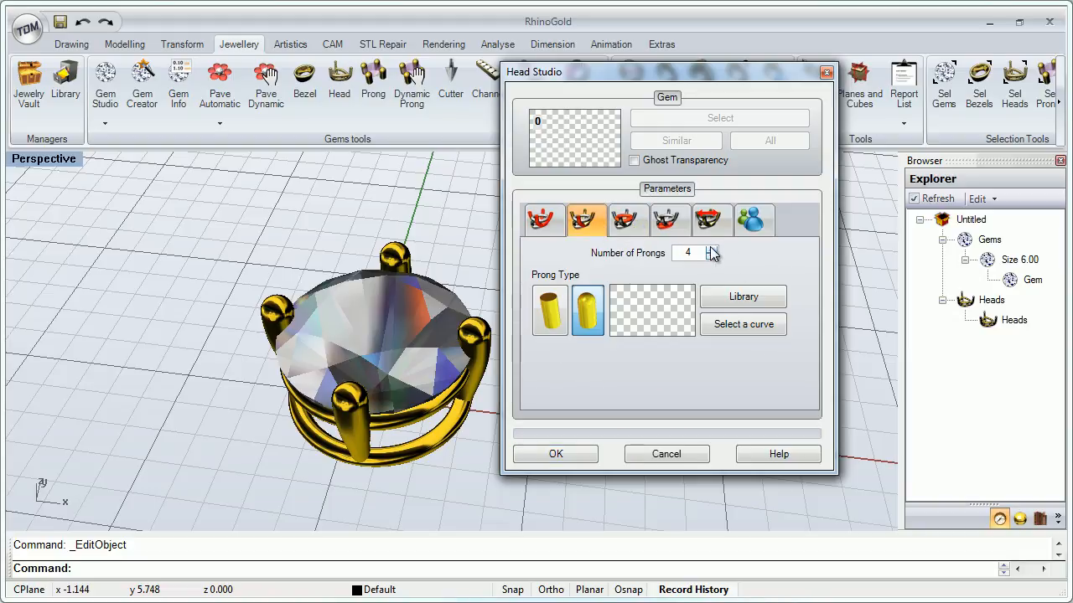
{"action": "left_click", "coordinate": [712, 249]}
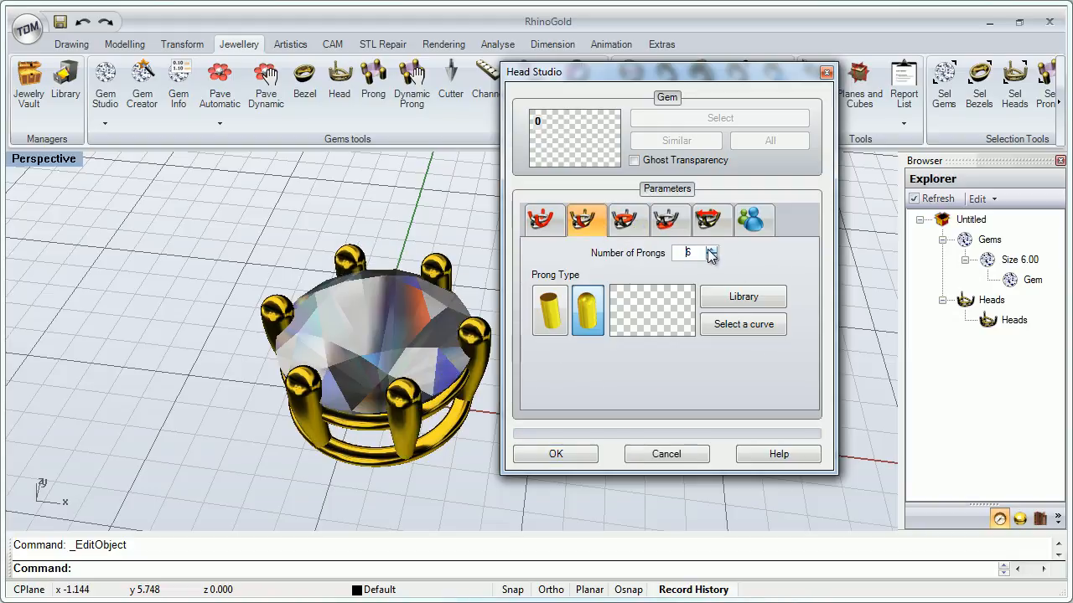
{"action": "left_click", "coordinate": [712, 258]}
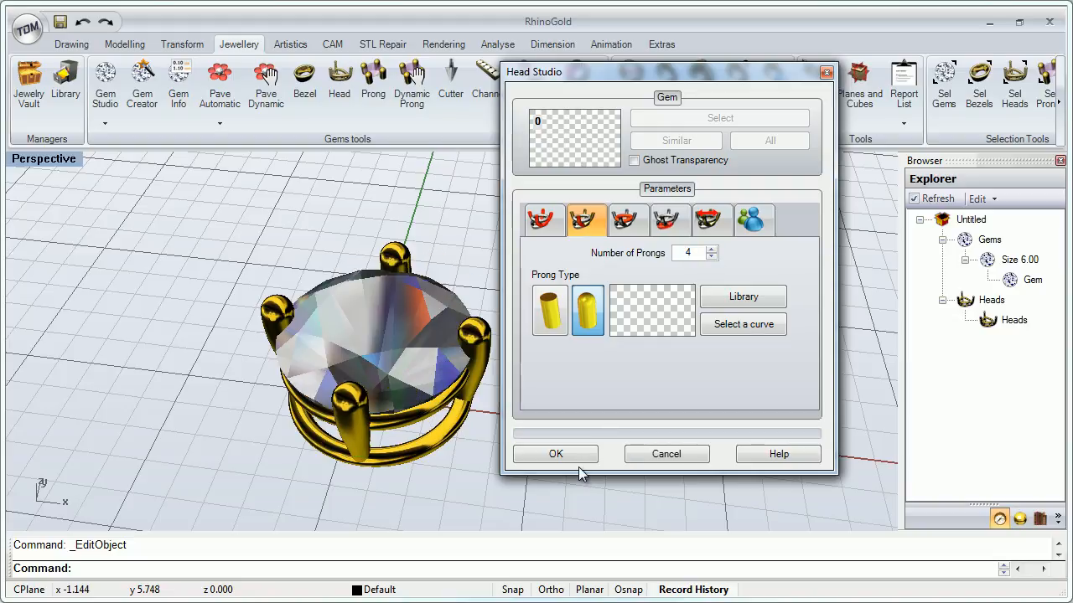
{"action": "left_click", "coordinate": [555, 453]}
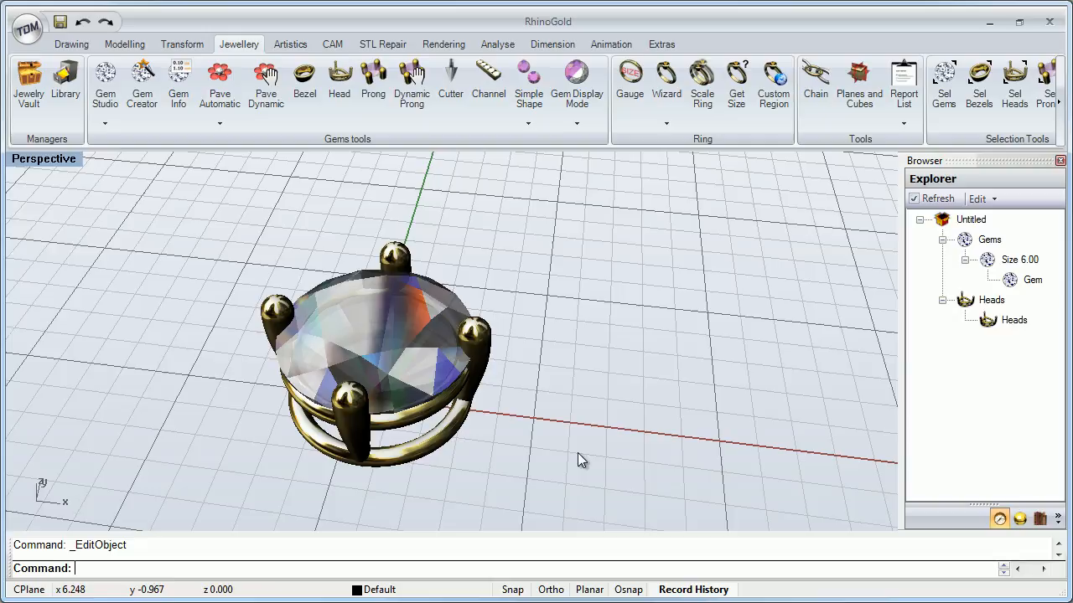
{"action": "left_click_drag", "start_coordinate": [582, 459], "coordinate": [495, 290]}
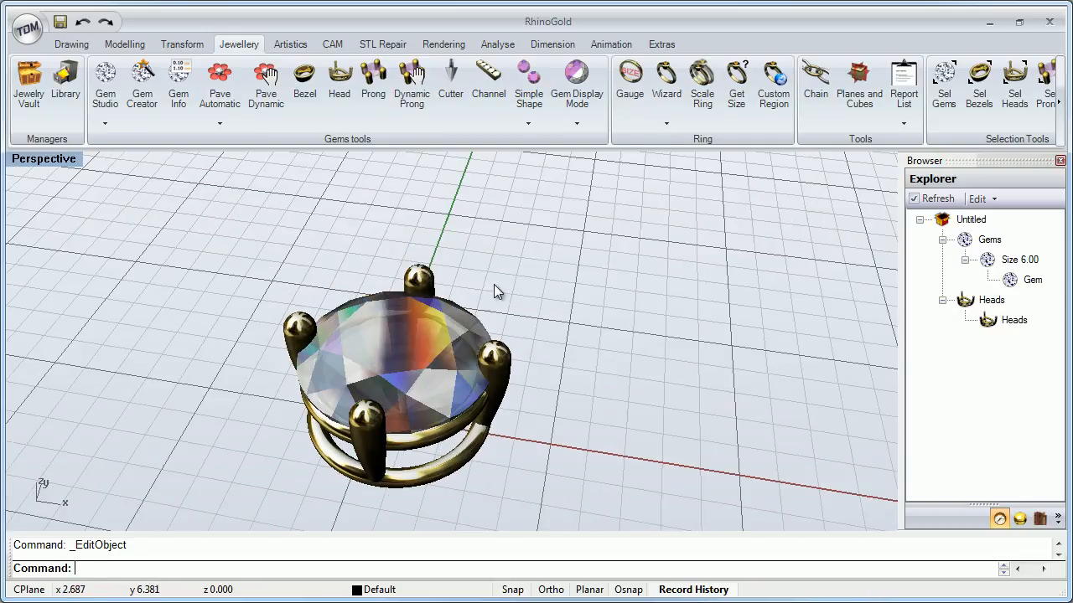
{"action": "mouse_move", "coordinate": [950, 212]}
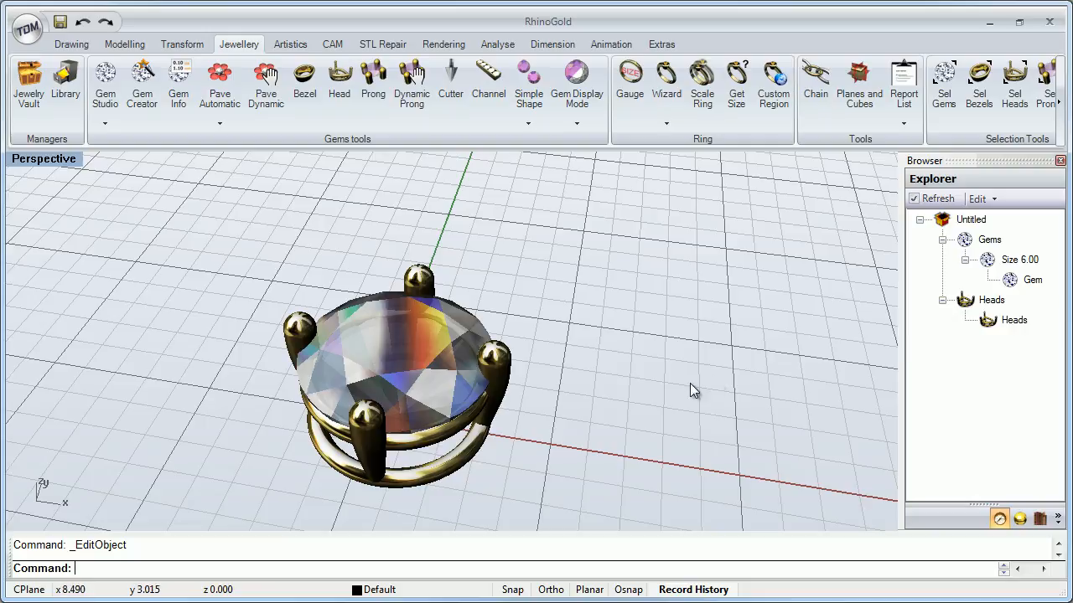
{"action": "mouse_move", "coordinate": [947, 325]}
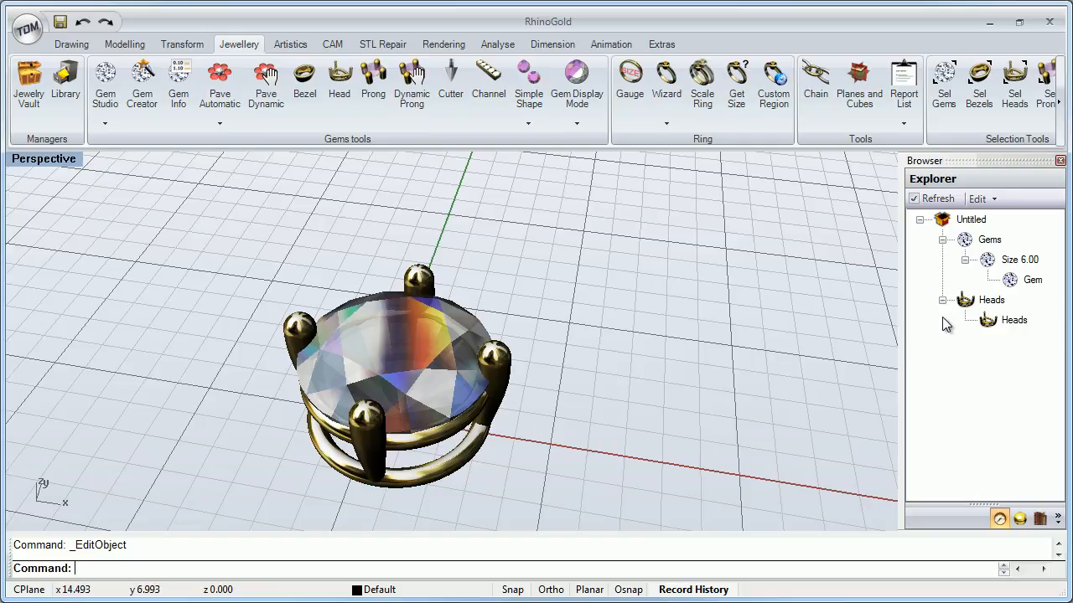
{"action": "mouse_move", "coordinate": [891, 346]}
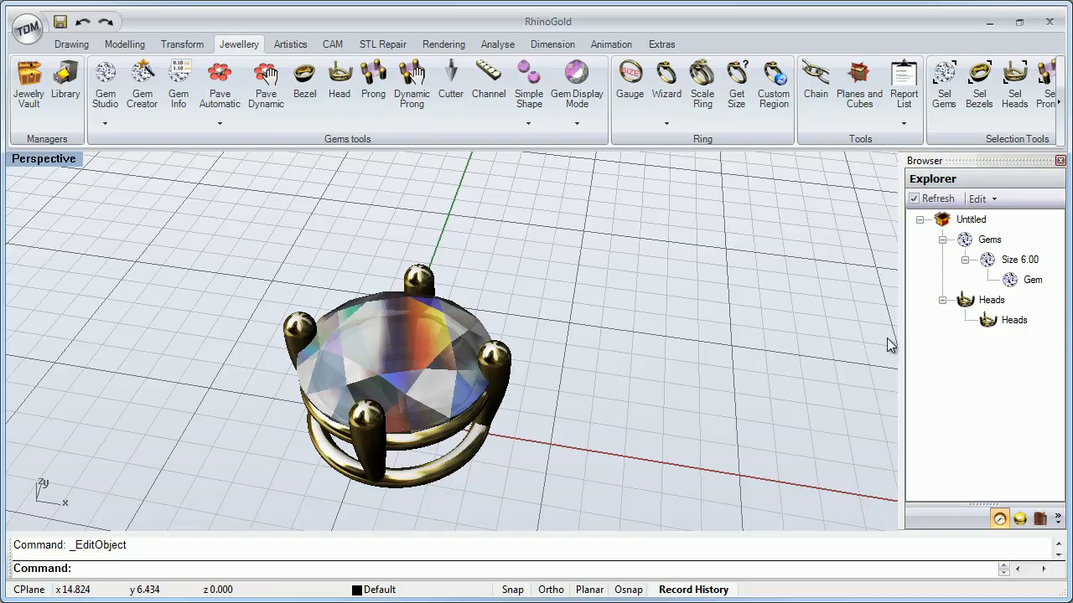
{"action": "mouse_move", "coordinate": [461, 324]}
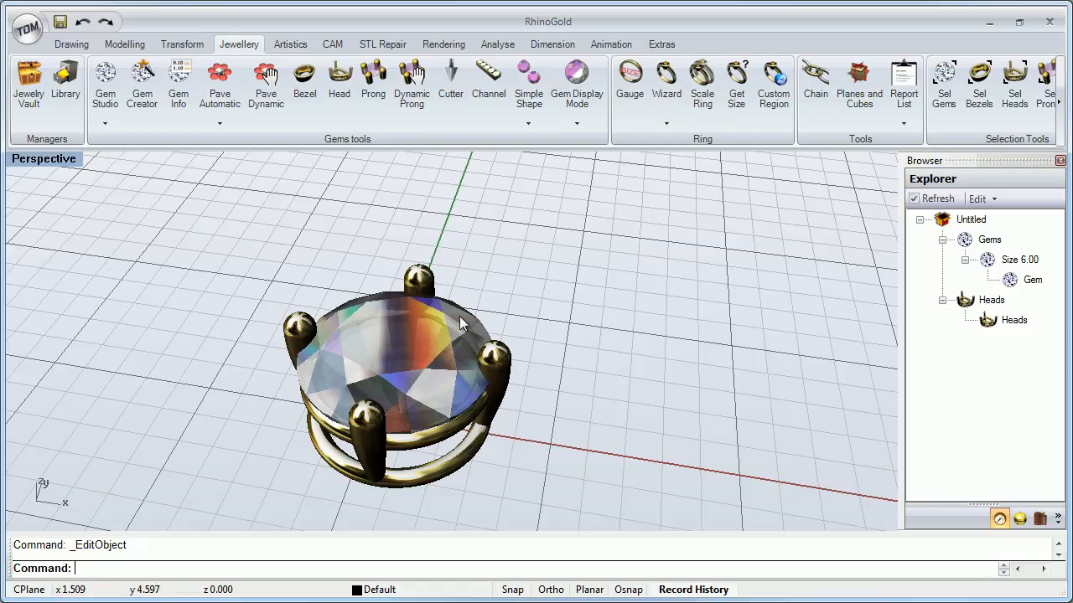
{"action": "left_click_drag", "start_coordinate": [419, 344], "coordinate": [641, 259]}
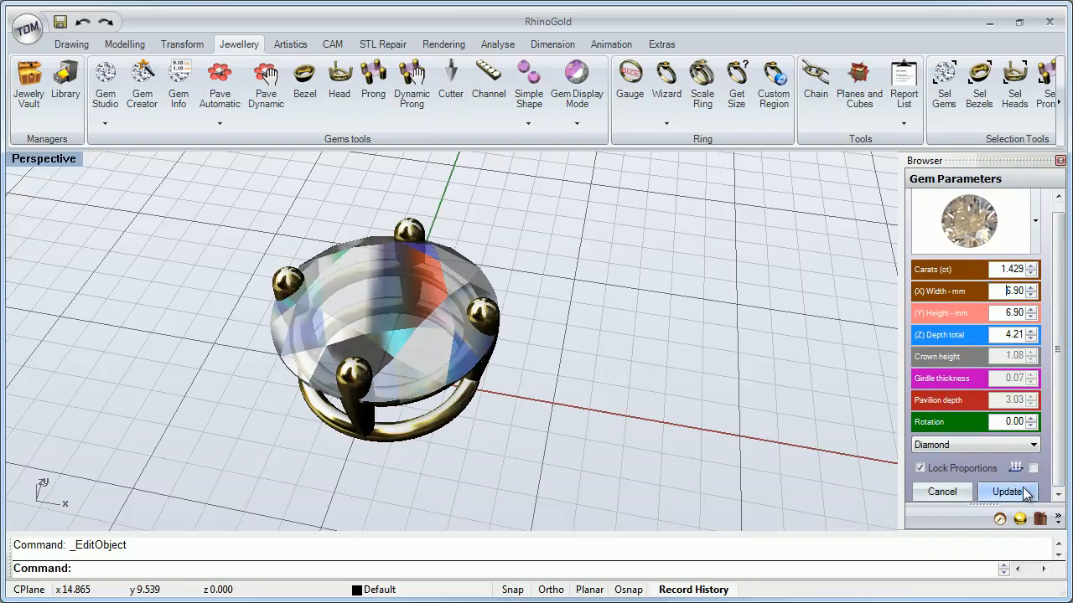
Update the diamond to 6.90 width with proportions locked.
{"action": "left_click", "coordinate": [1007, 492]}
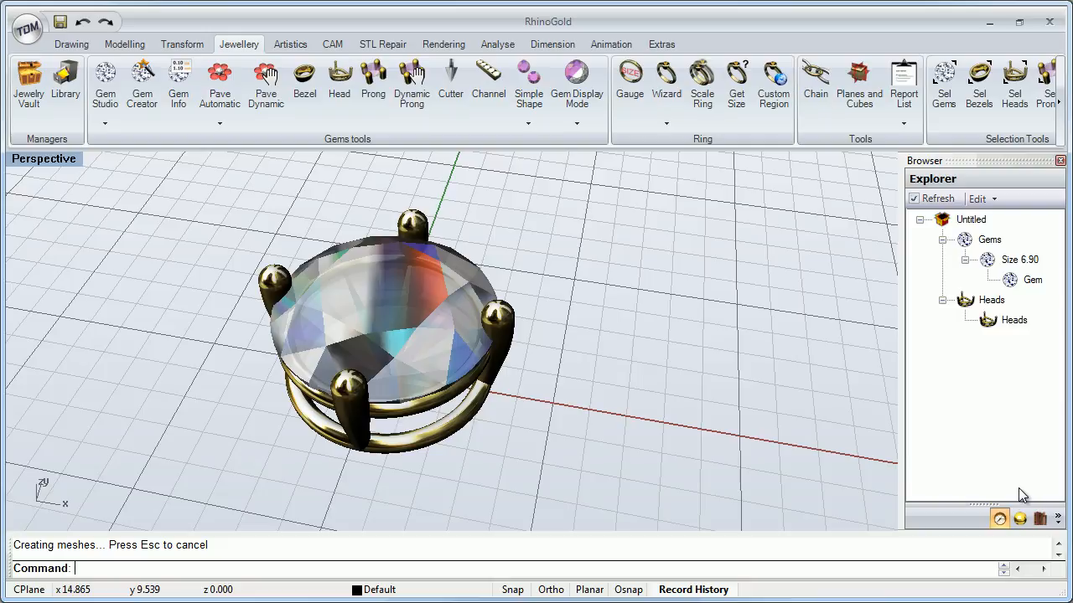
{"action": "mouse_move", "coordinate": [503, 371]}
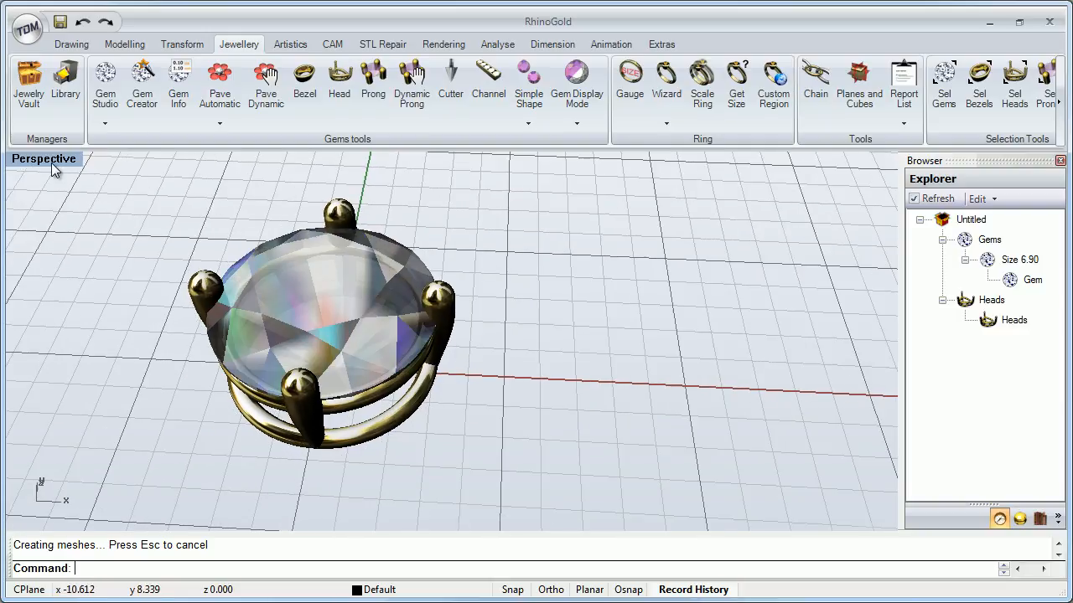
From the Top view, change the gem to a square cut at 6.00 width.
{"action": "left_click", "coordinate": [44, 158]}
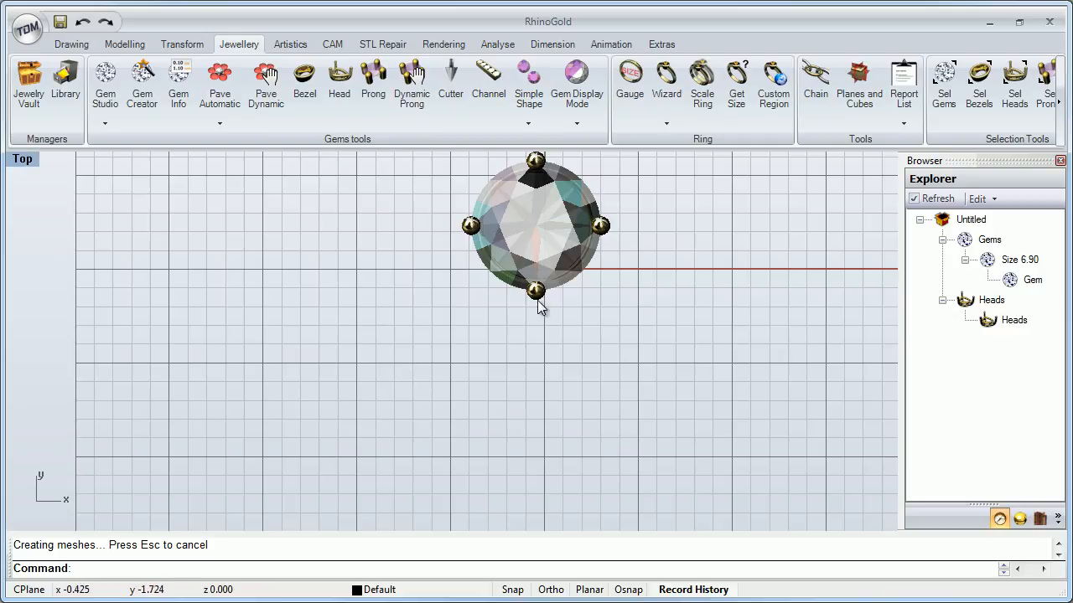
{"action": "left_click", "coordinate": [1033, 280]}
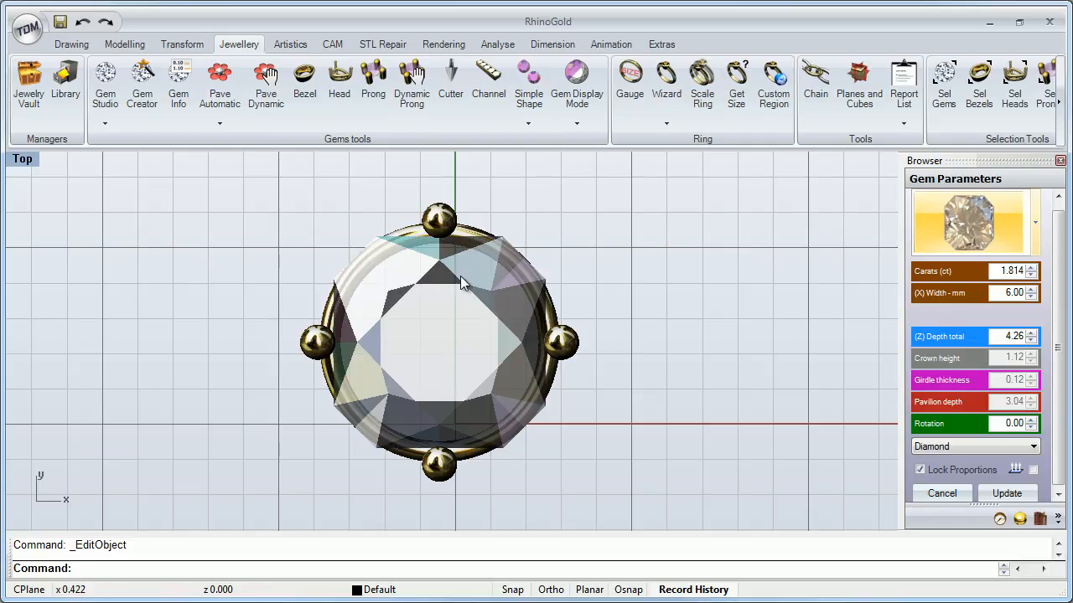
{"action": "mouse_move", "coordinate": [424, 245]}
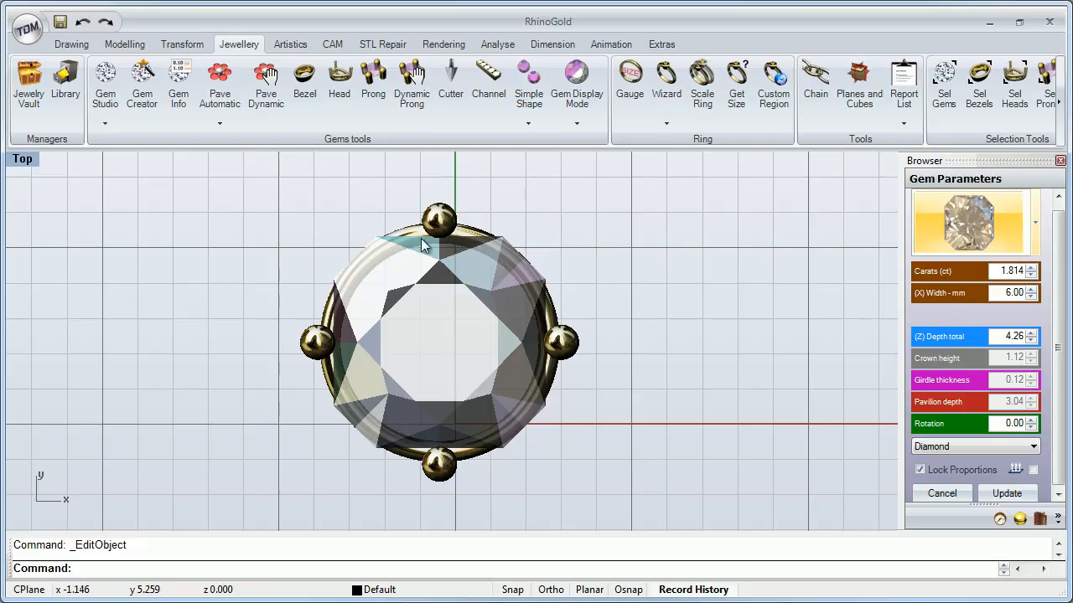
{"action": "mouse_move", "coordinate": [543, 327]}
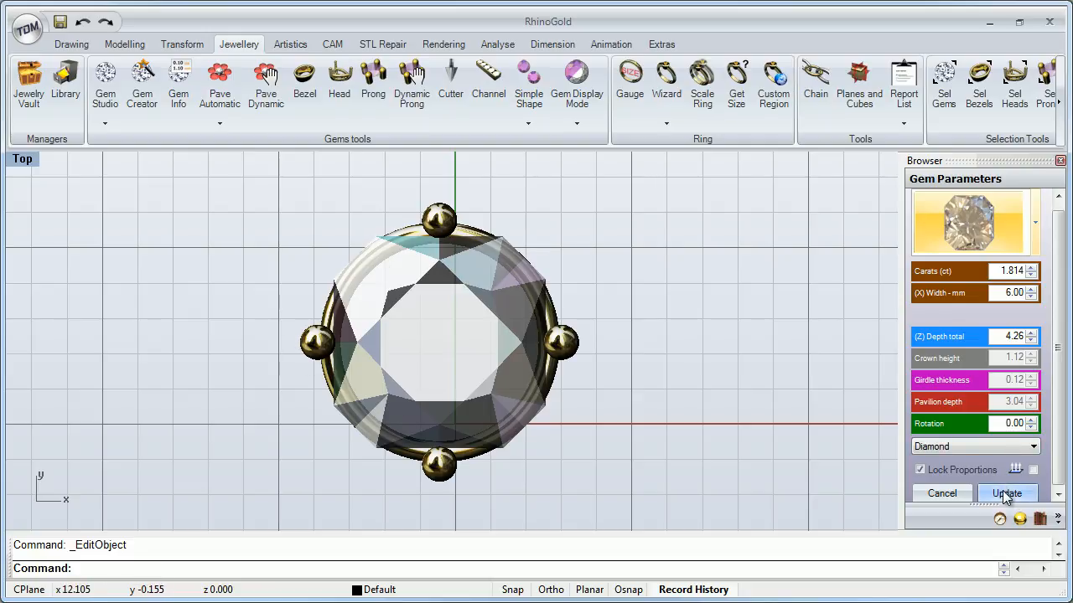
{"action": "left_click", "coordinate": [1005, 492]}
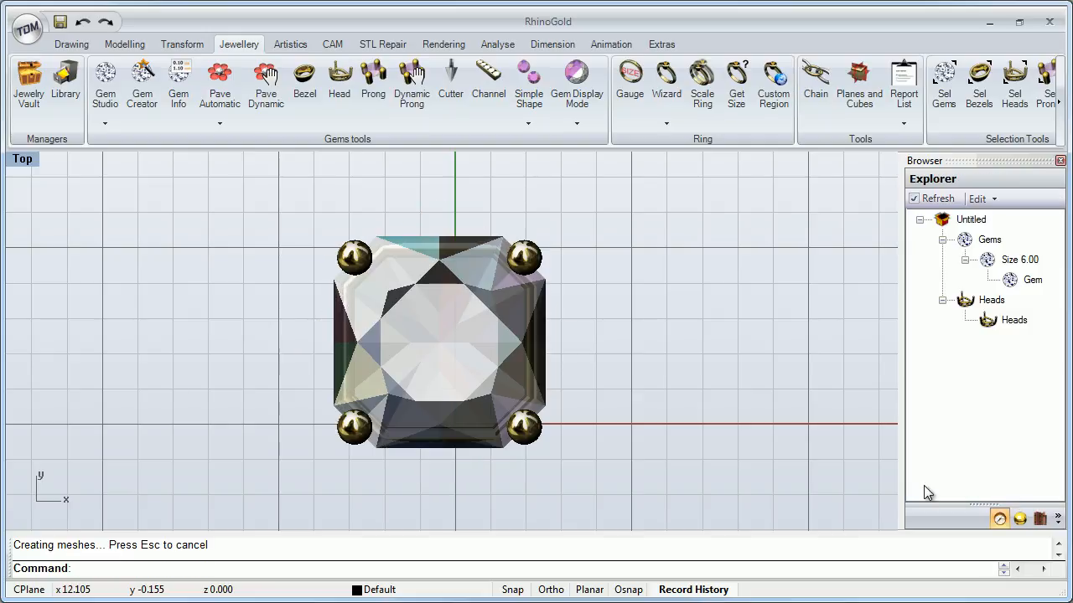
{"action": "mouse_move", "coordinate": [398, 285]}
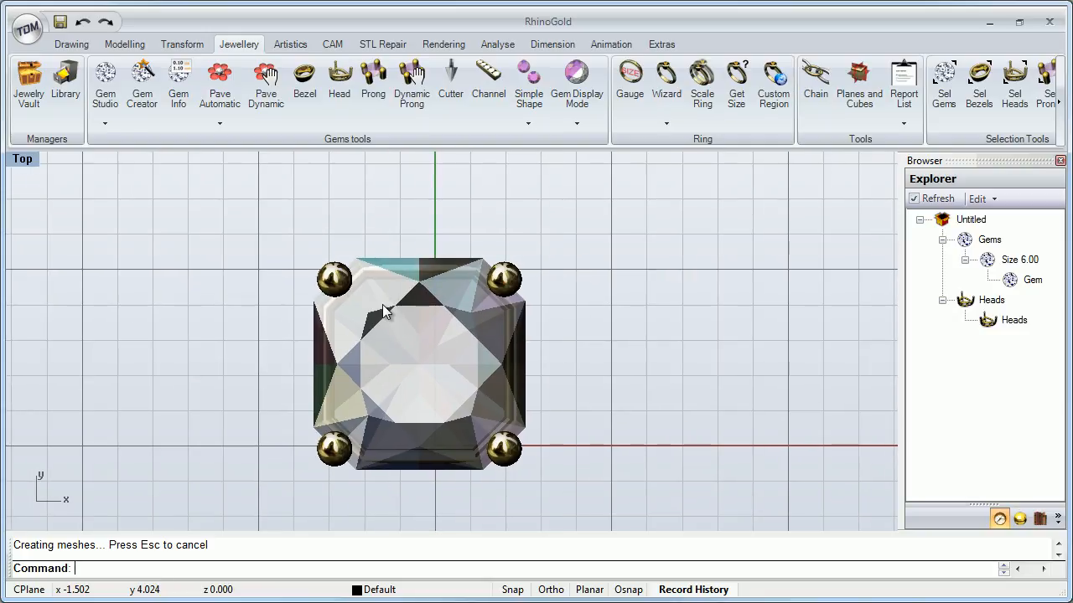
{"action": "mouse_move", "coordinate": [34, 164]}
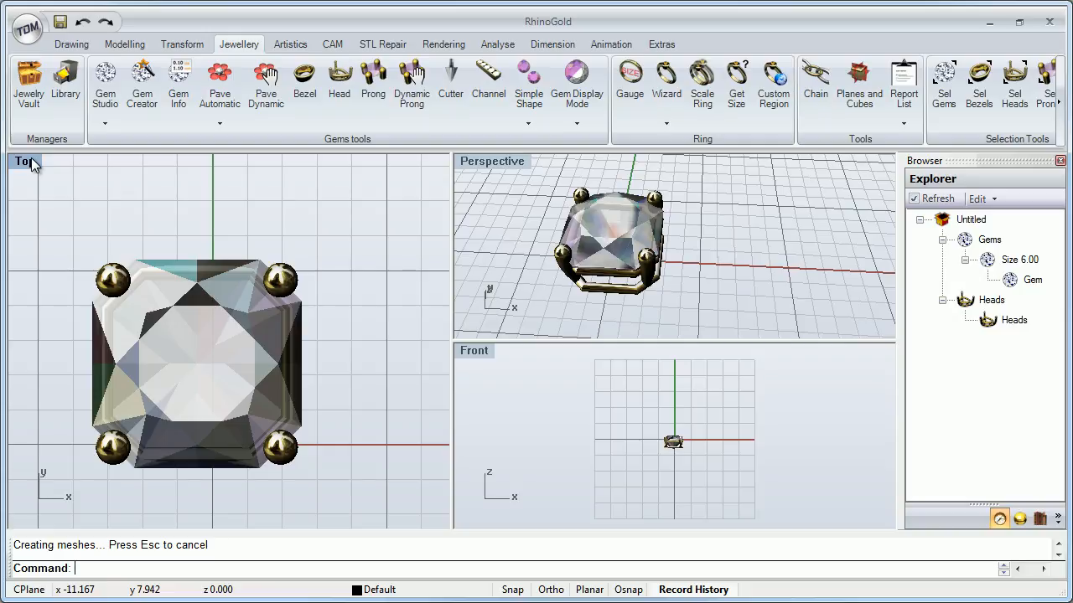
{"action": "mouse_move", "coordinate": [488, 183]}
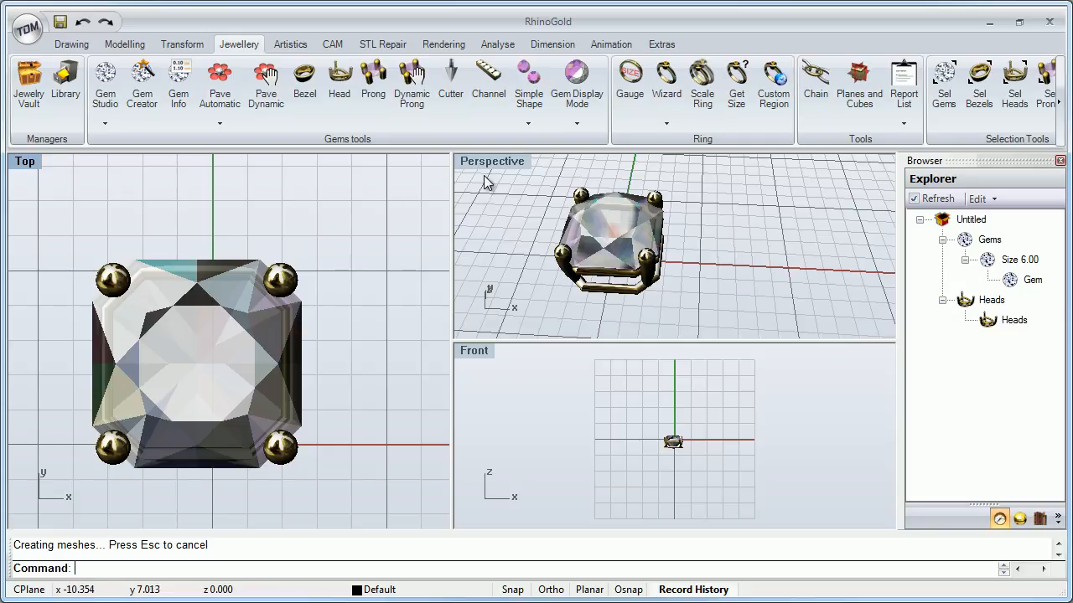
Maximize the Perspective viewport so the square diamond fills the workspace.
{"action": "double_click", "coordinate": [492, 161]}
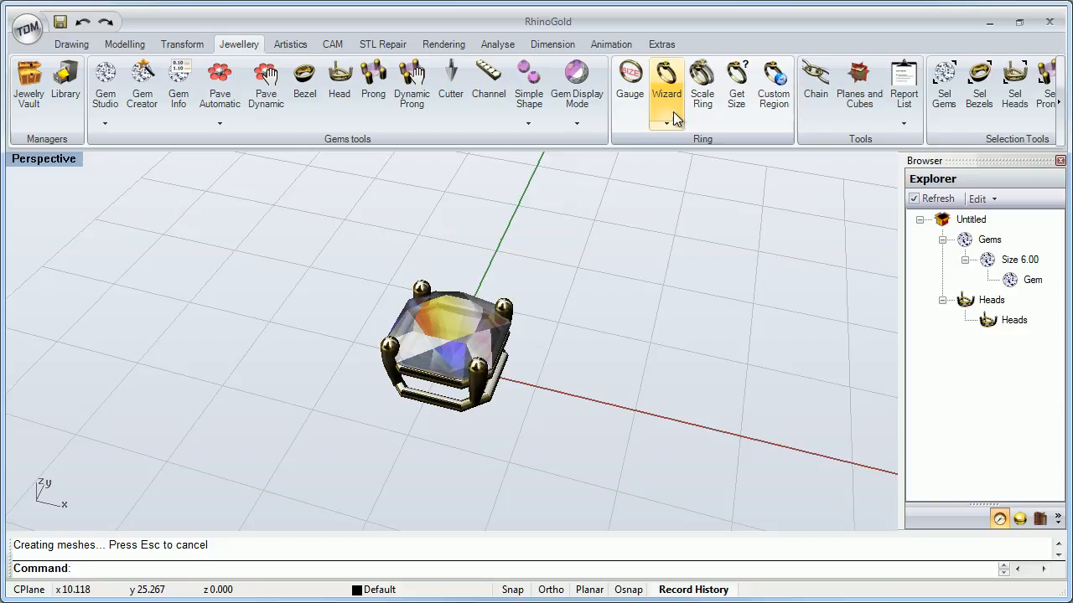
Create a Ring Wizard band at Europe size 15 with a 2.50 wide, 1.75 high profile.
{"action": "left_click", "coordinate": [667, 84]}
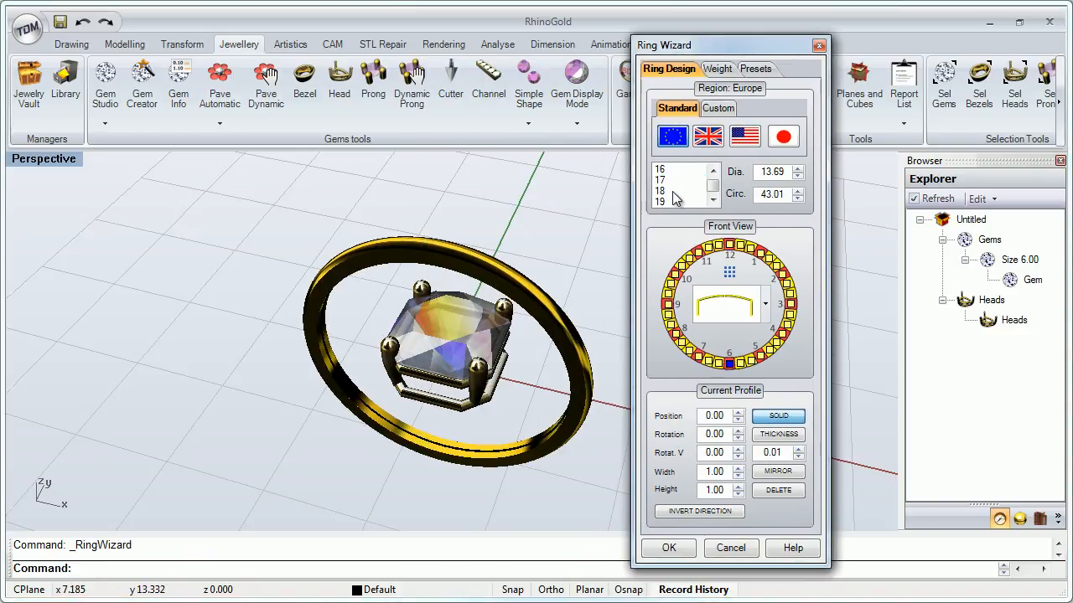
{"action": "left_click", "coordinate": [660, 191]}
{"action": "type", "text": "2.5"}
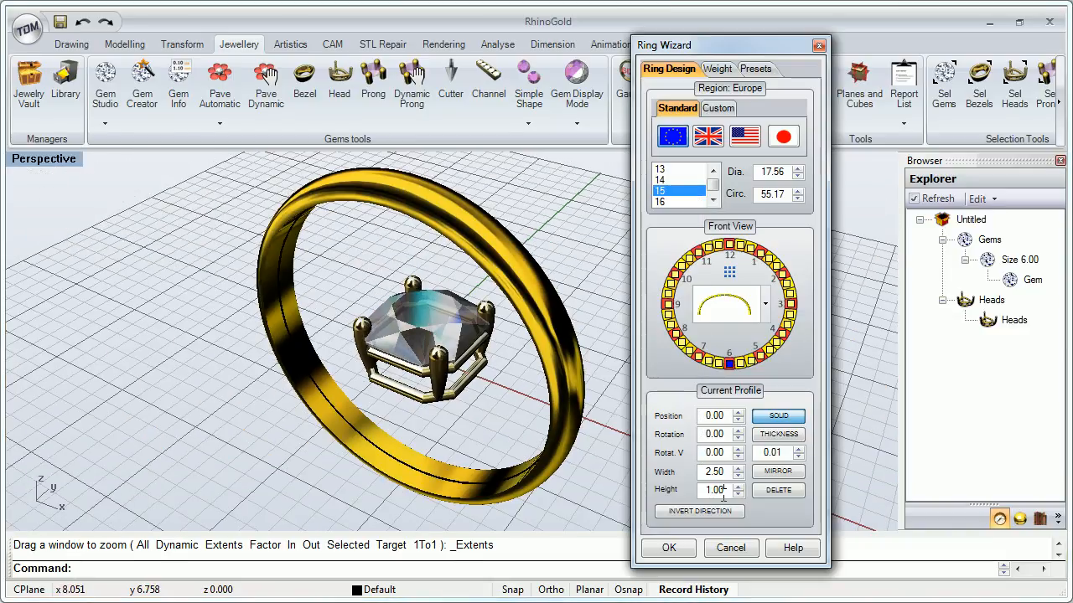
{"action": "left_click", "coordinate": [737, 487]}
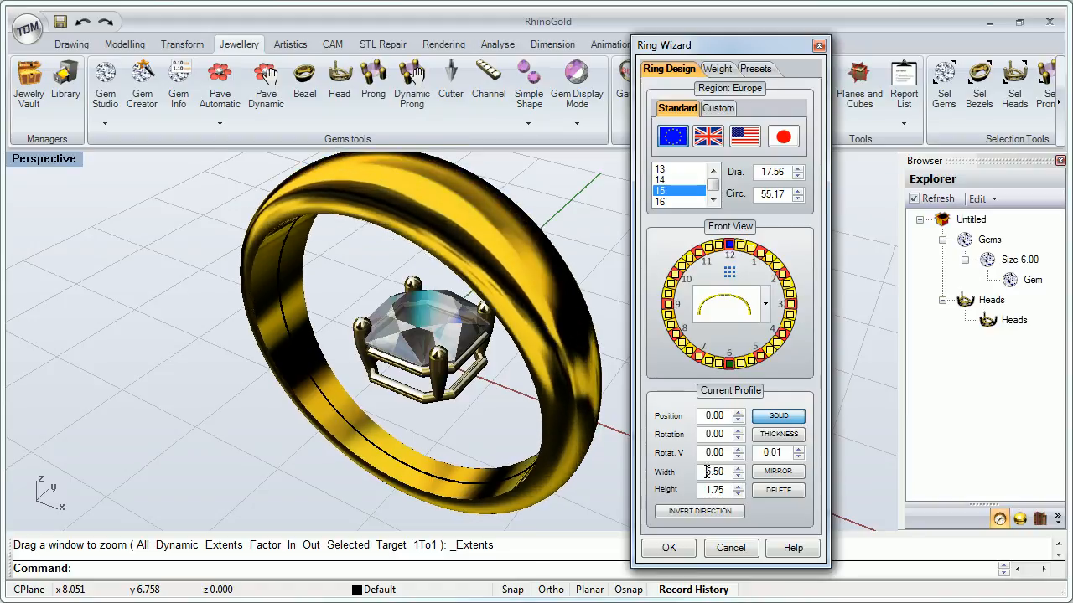
{"action": "left_click", "coordinate": [668, 547]}
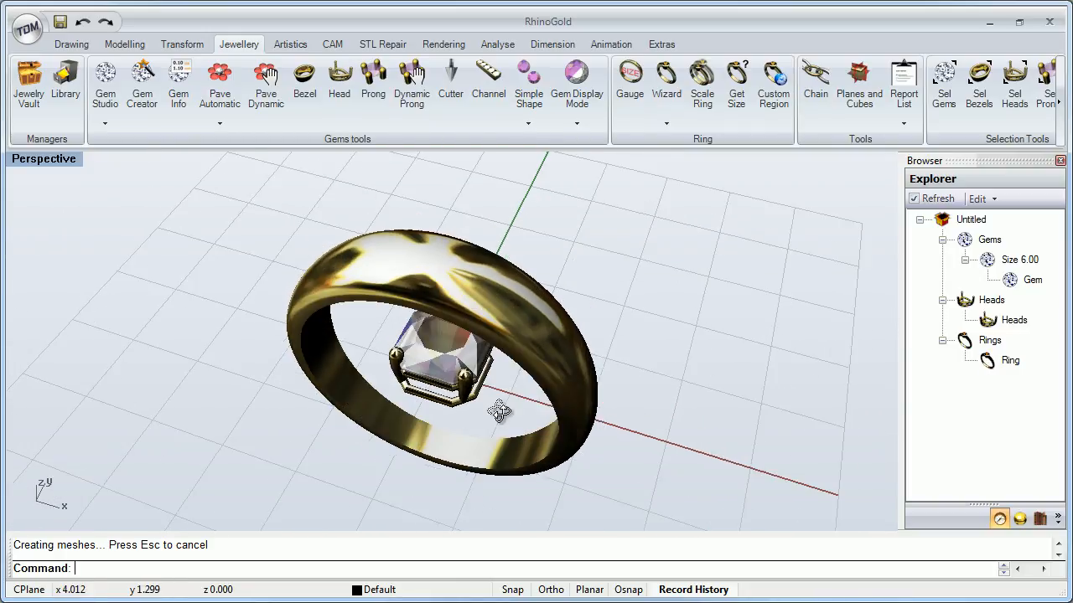
Resize the ring band to Europe size 12 (16.55 mm diameter).
{"action": "left_click_drag", "start_coordinate": [499, 411], "coordinate": [499, 377]}
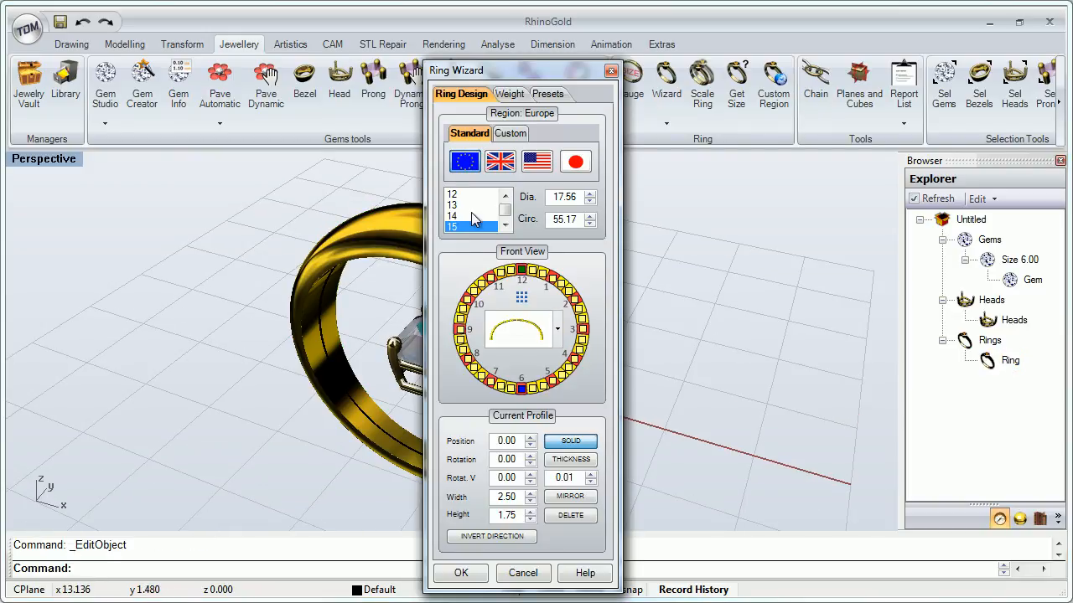
{"action": "left_click", "coordinate": [460, 202]}
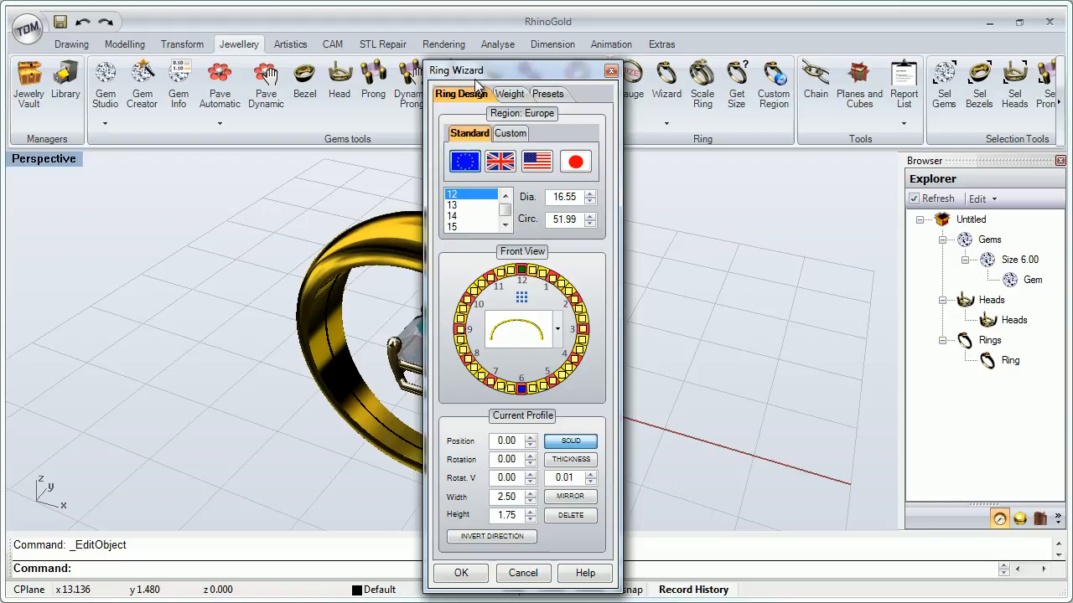
{"action": "left_click", "coordinate": [460, 574]}
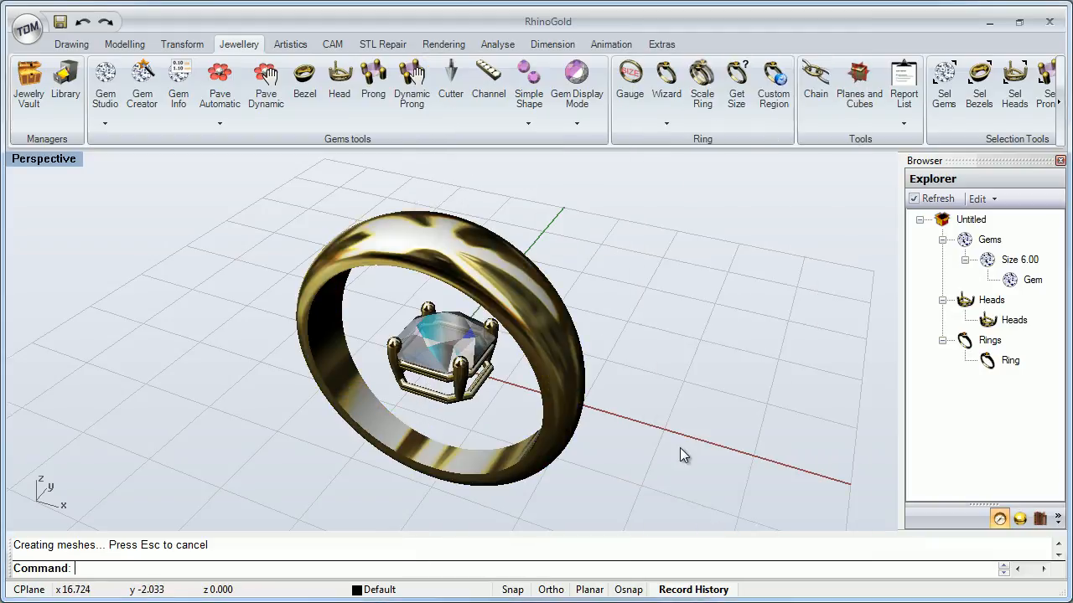
{"action": "mouse_move", "coordinate": [562, 281]}
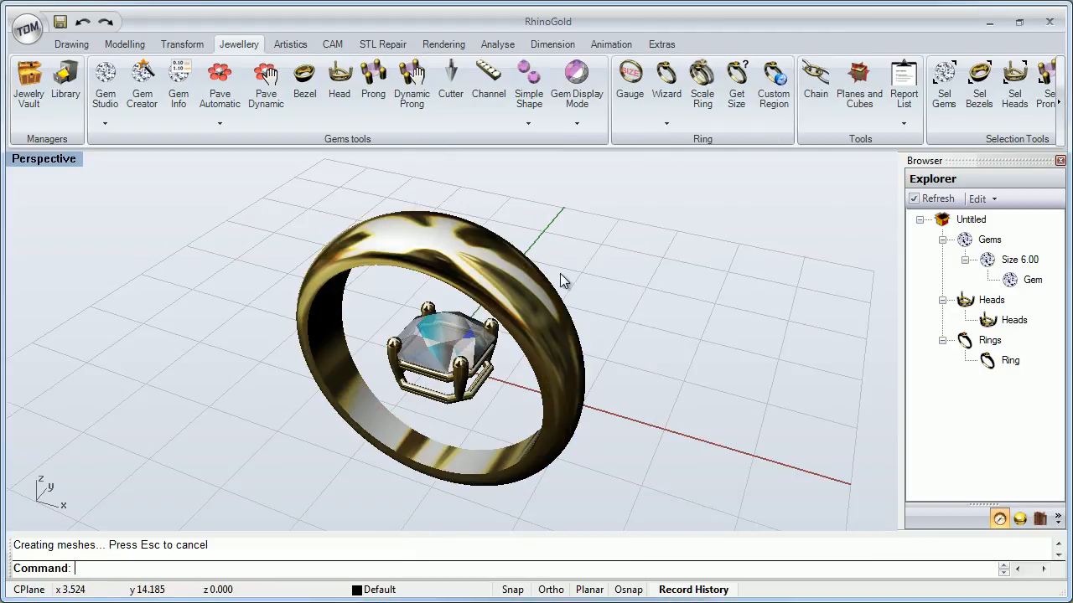
{"action": "left_click_drag", "start_coordinate": [562, 281], "coordinate": [587, 310]}
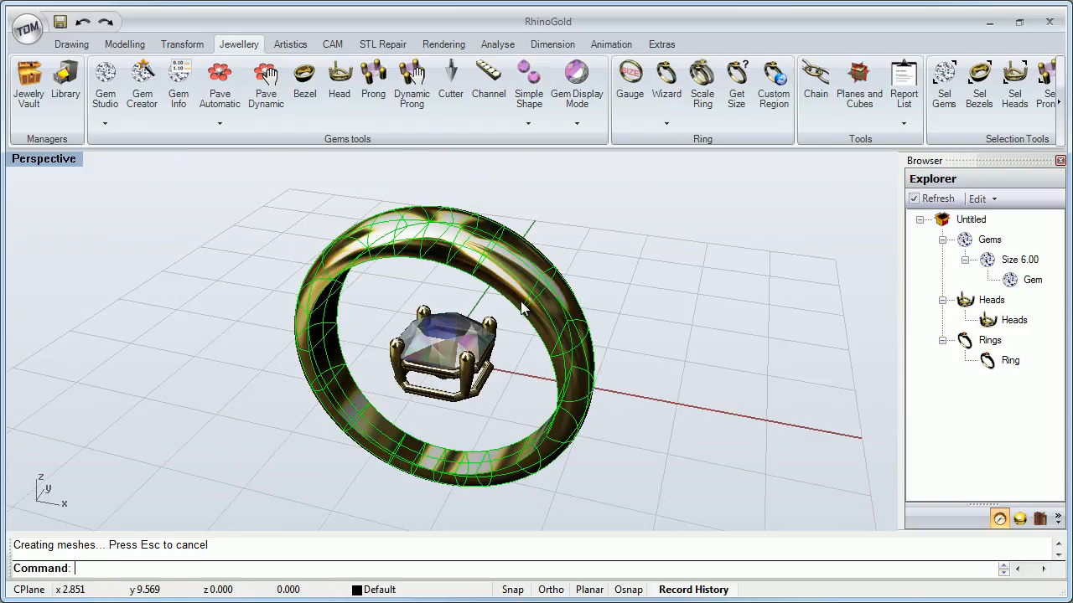
{"action": "mouse_move", "coordinate": [771, 317]}
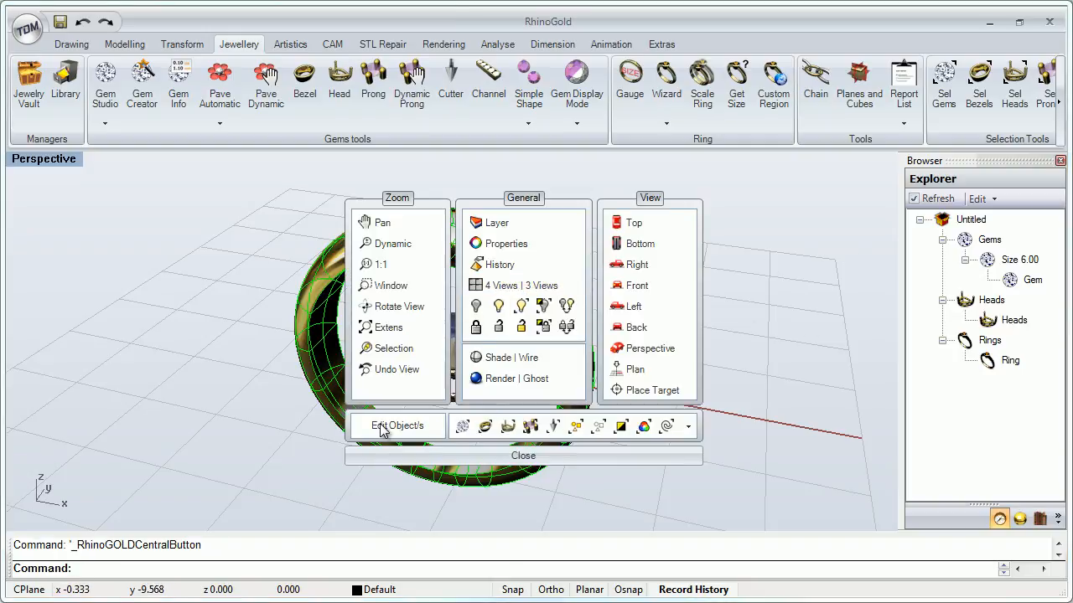
{"action": "left_click", "coordinate": [397, 425]}
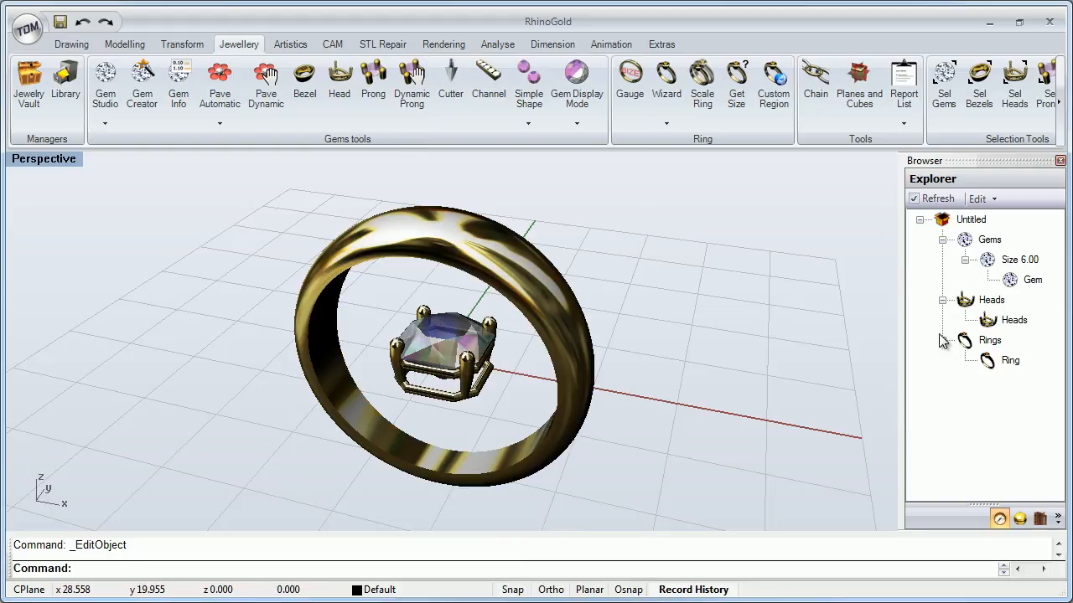
{"action": "mouse_move", "coordinate": [964, 377]}
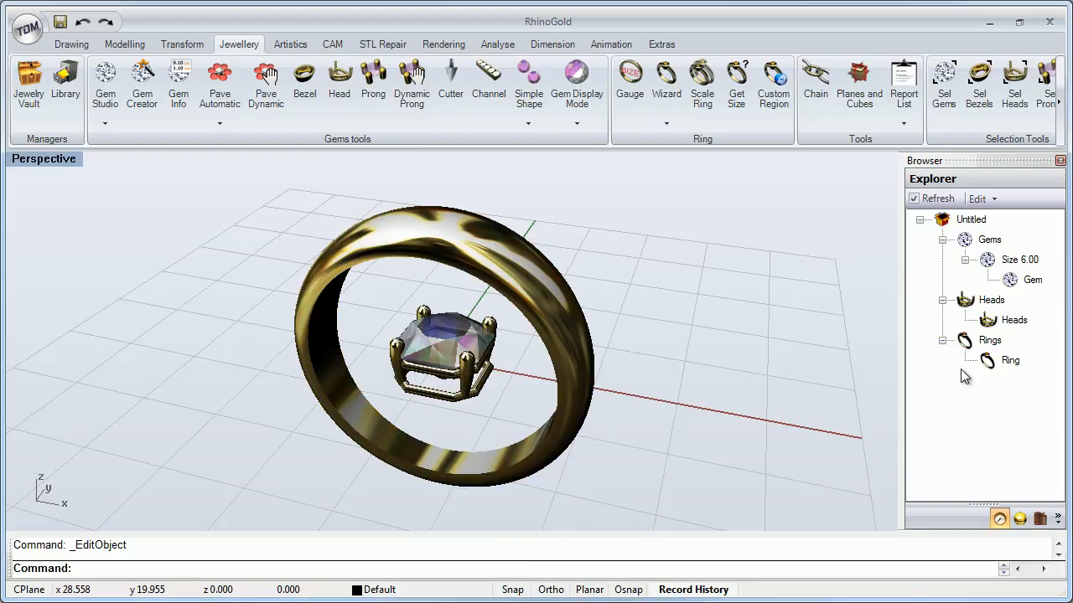
{"action": "left_click", "coordinate": [989, 339]}
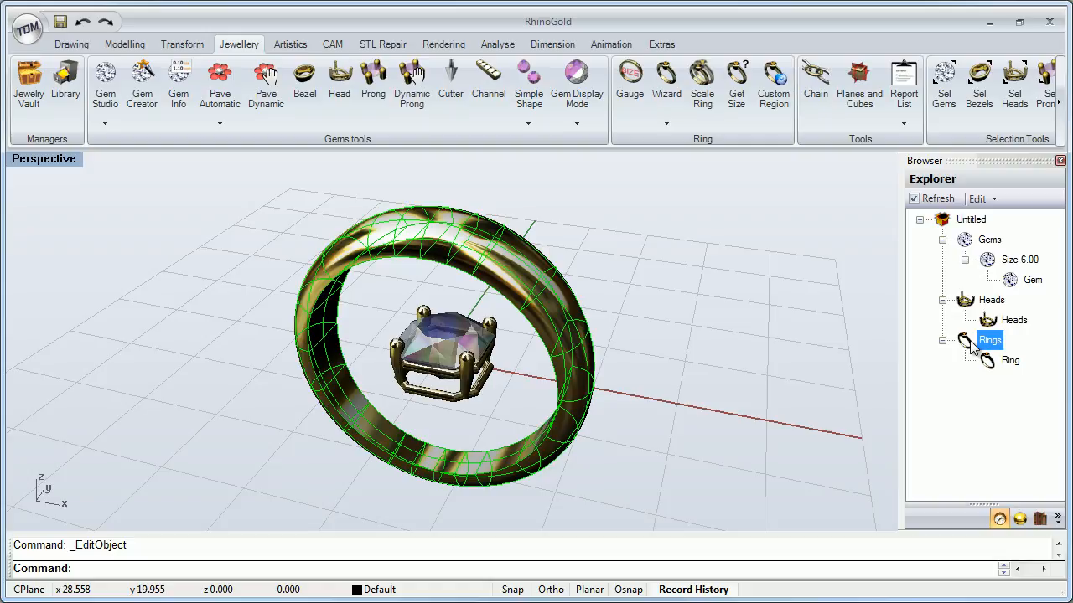